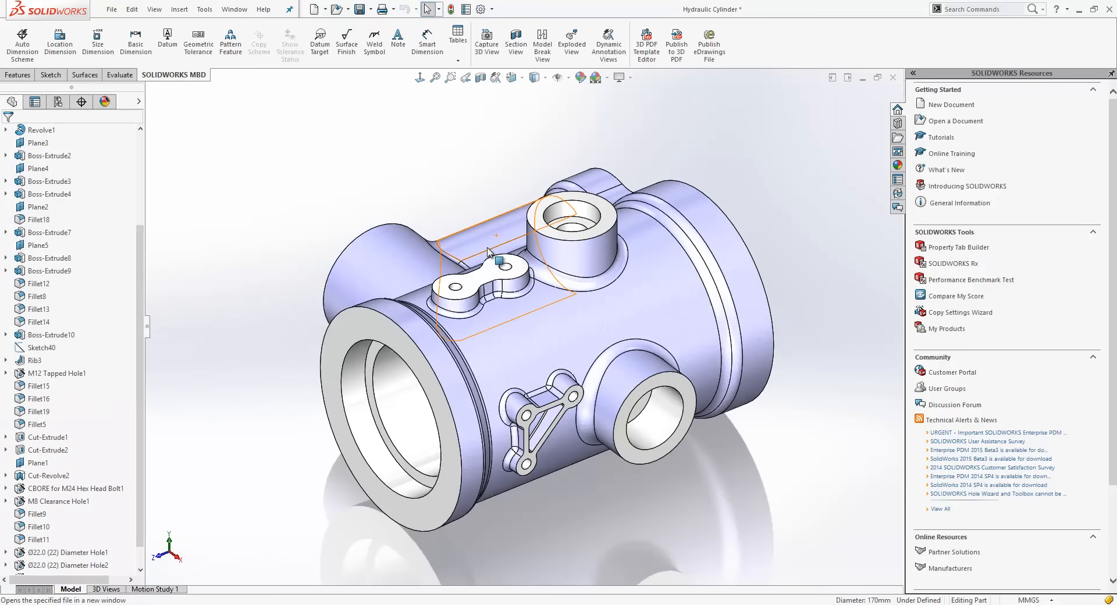
mouse_move(490, 255)
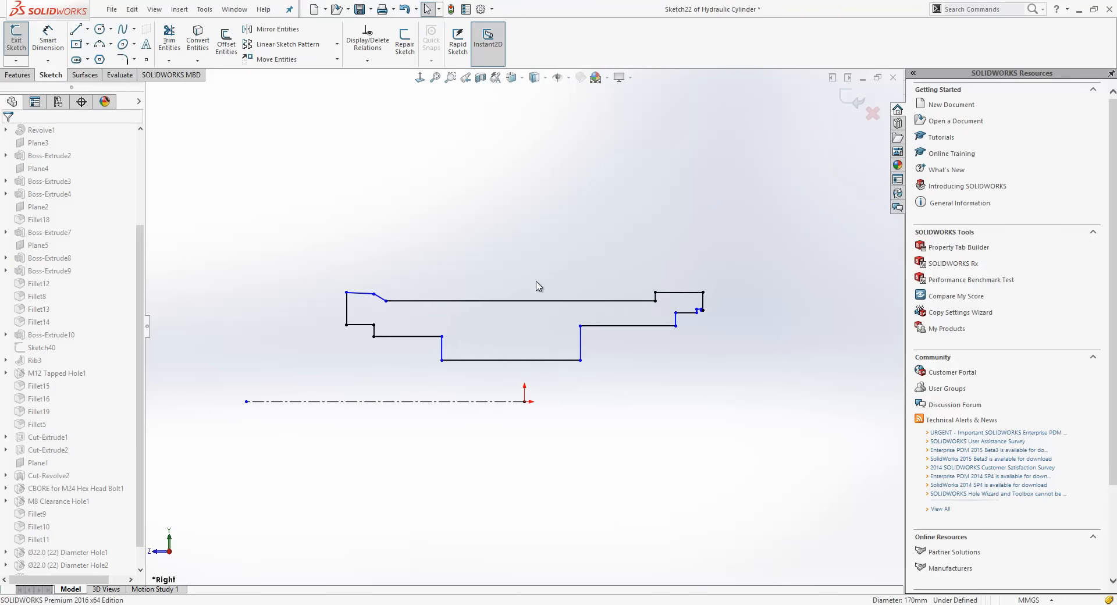
mouse_move(444, 389)
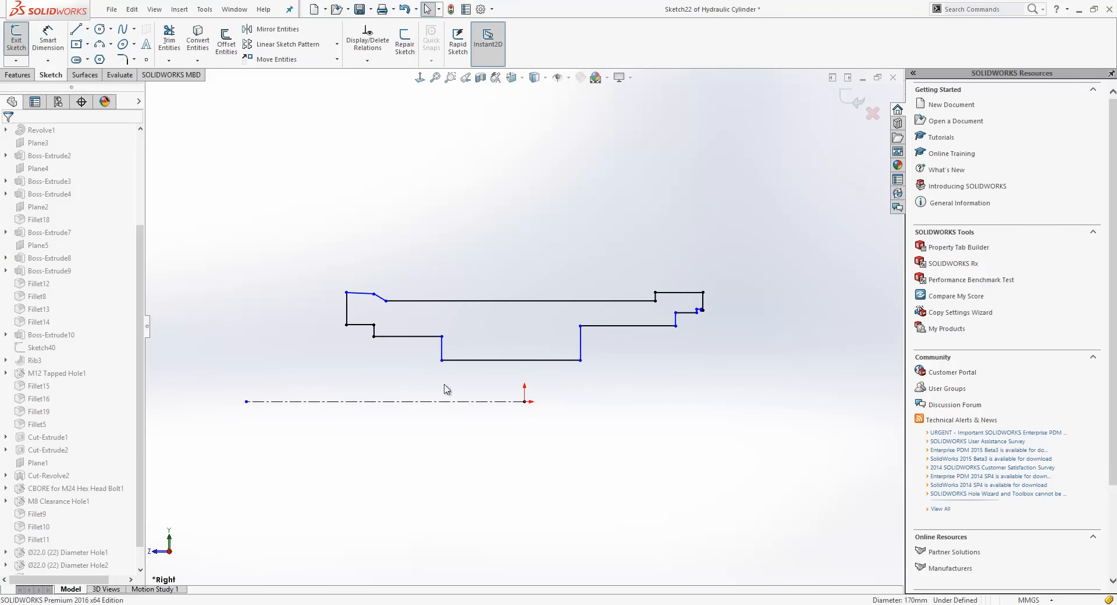
mouse_move(528, 342)
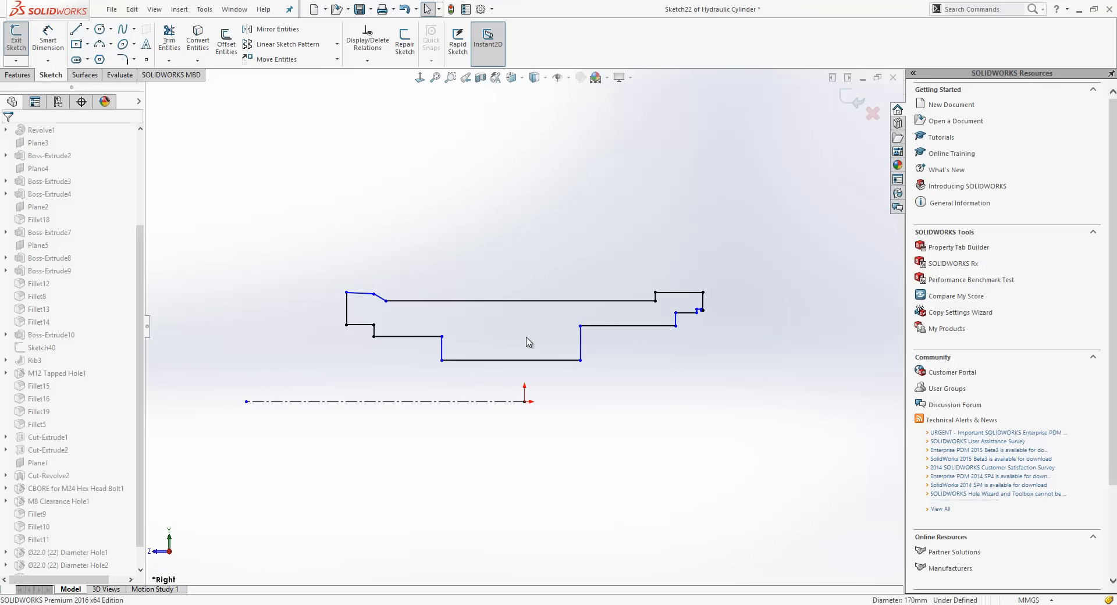
left_click(567, 77)
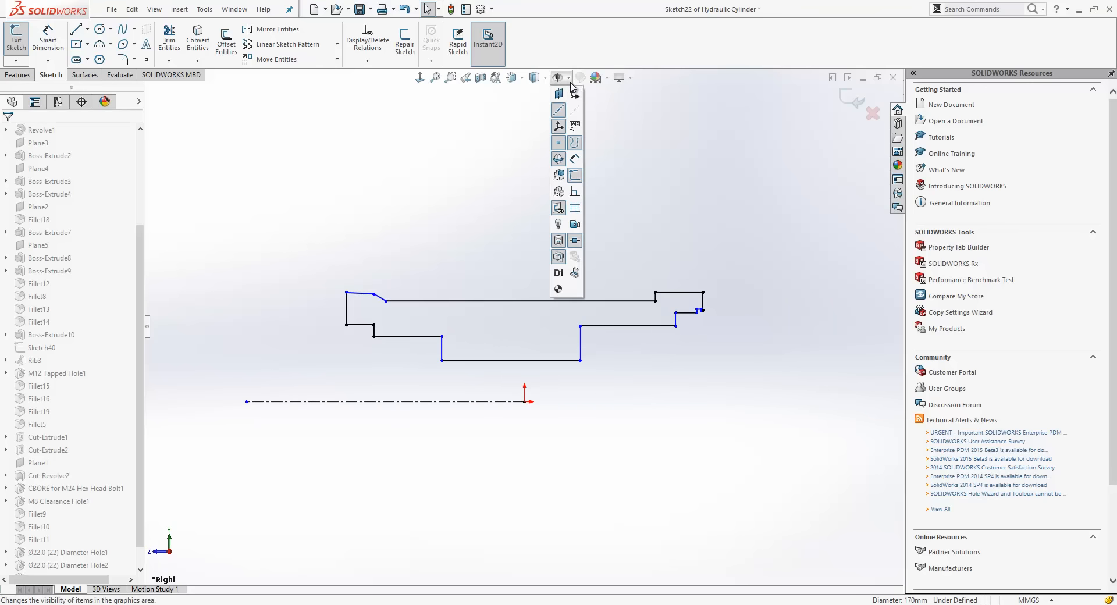
left_click(558, 159)
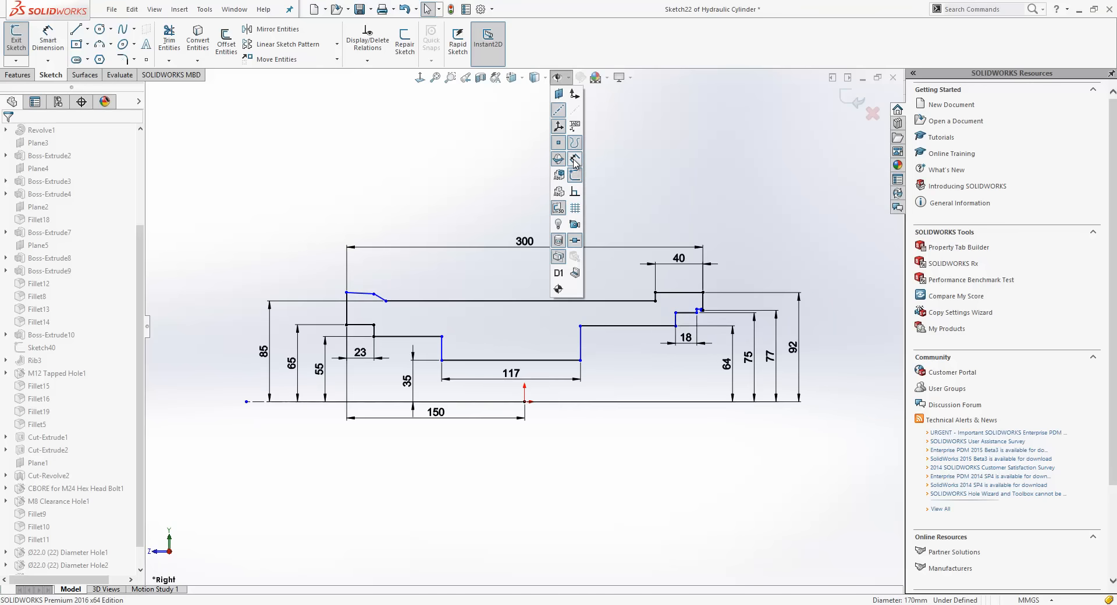
left_click(573, 159)
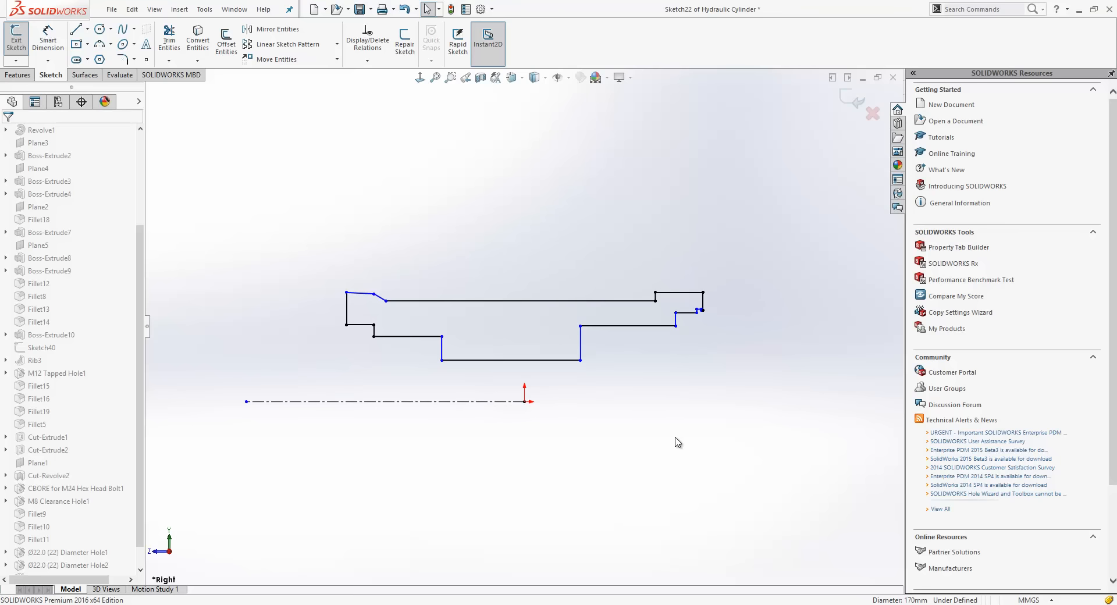
mouse_move(674, 437)
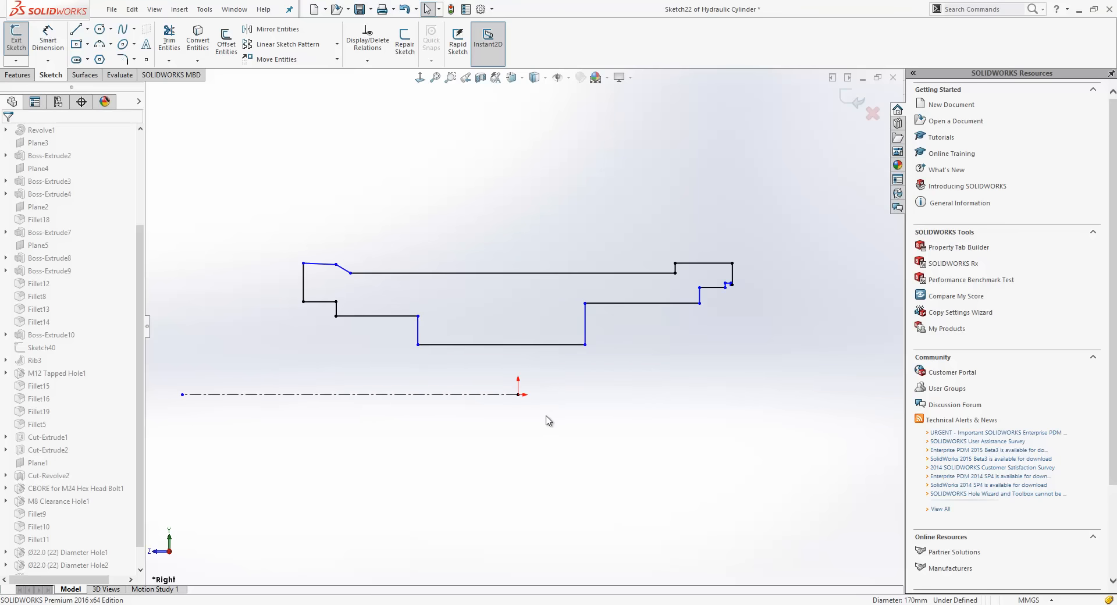
mouse_move(562, 412)
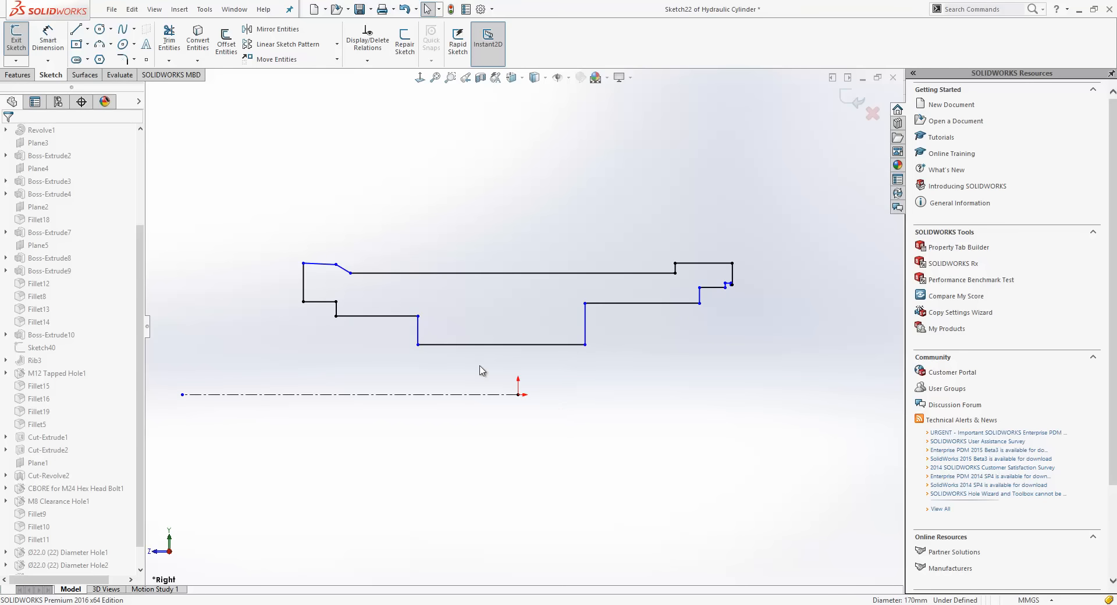
Shift the lowest horizontal step of the Sketch22 profile slightly to the right.
left_click(500, 345)
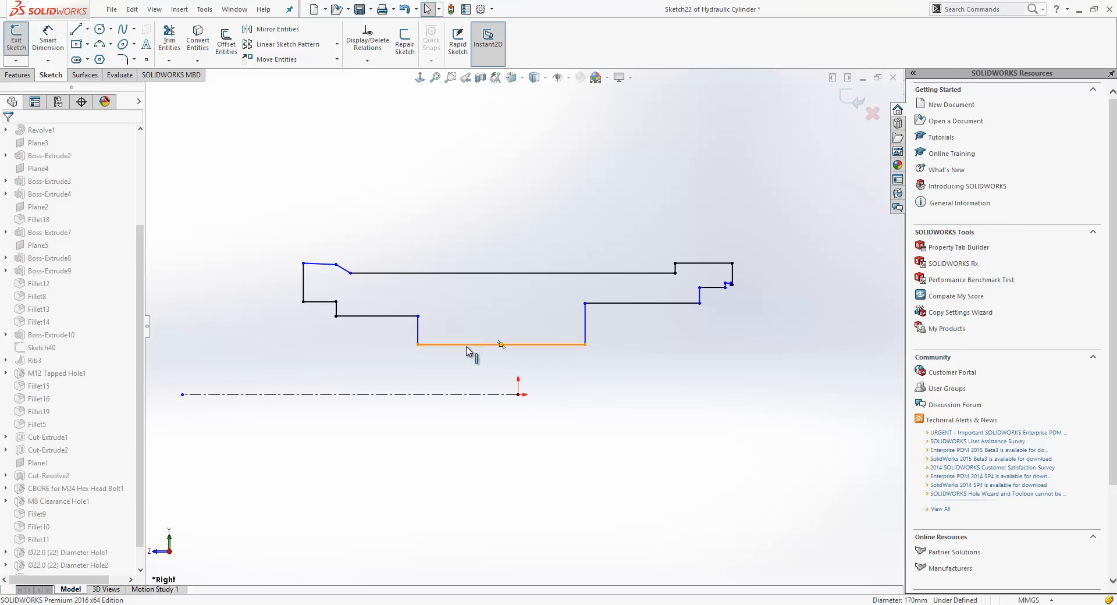
right_click(499, 346)
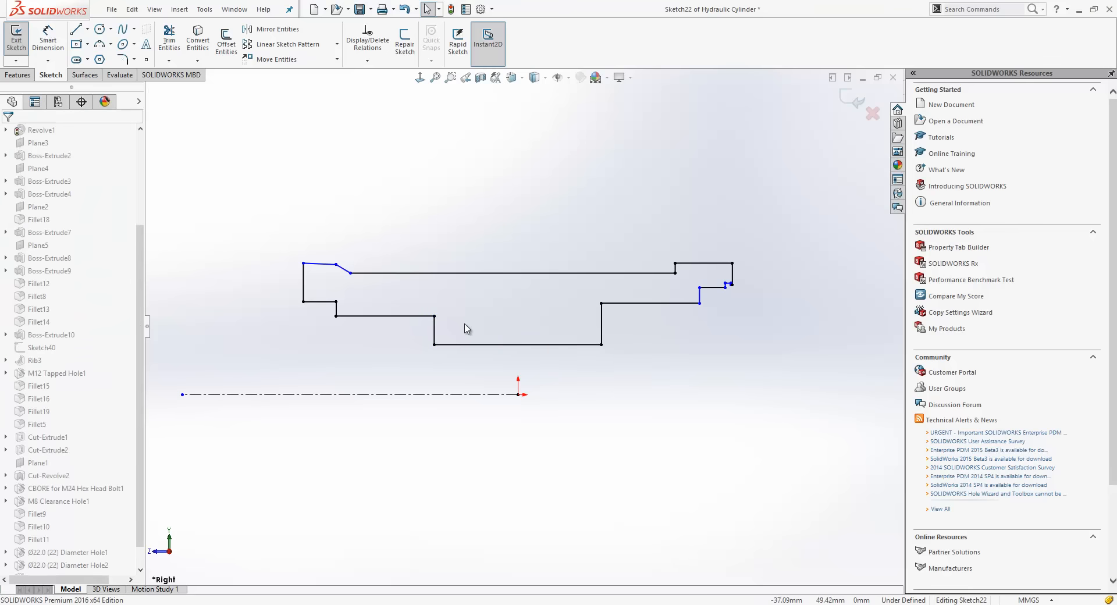
mouse_move(374, 264)
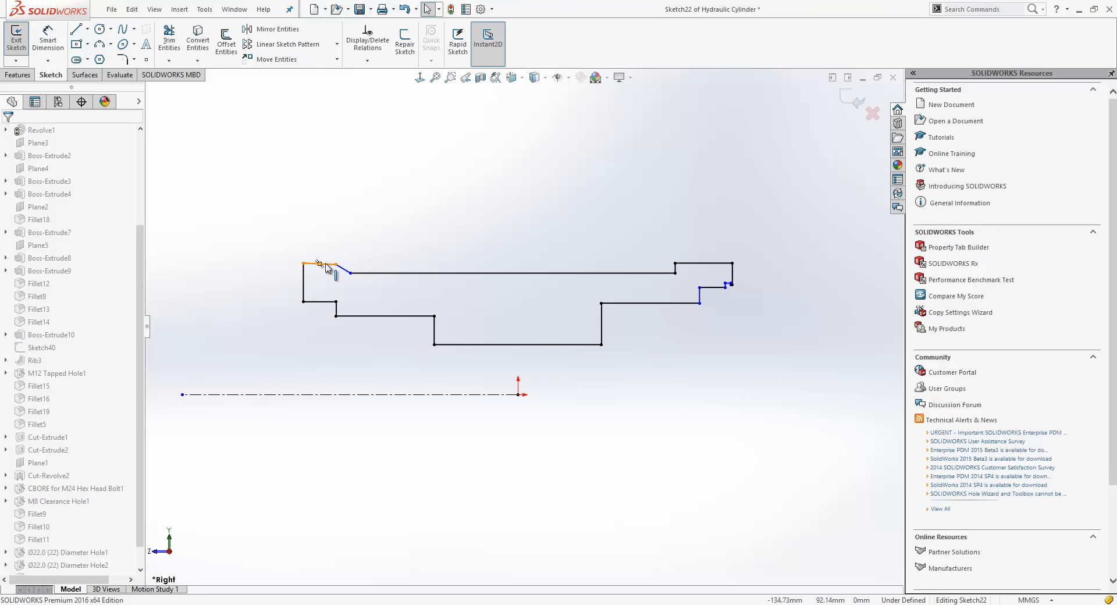
Make the short top-left edge horizontal and dimension it to 23 mm.
left_click(316, 265)
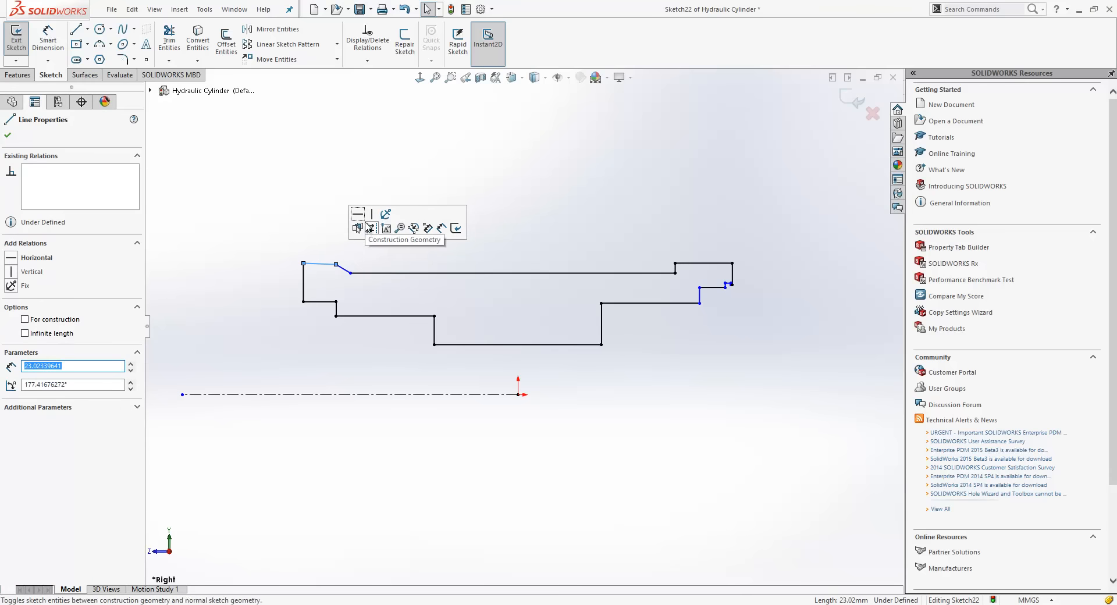
mouse_move(371, 214)
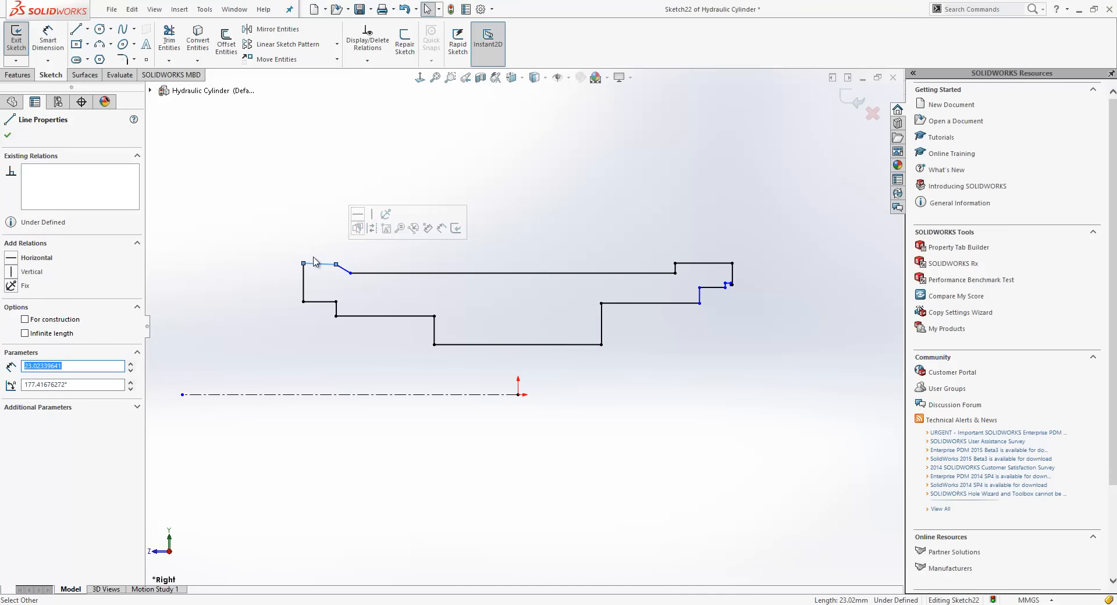
mouse_move(358, 223)
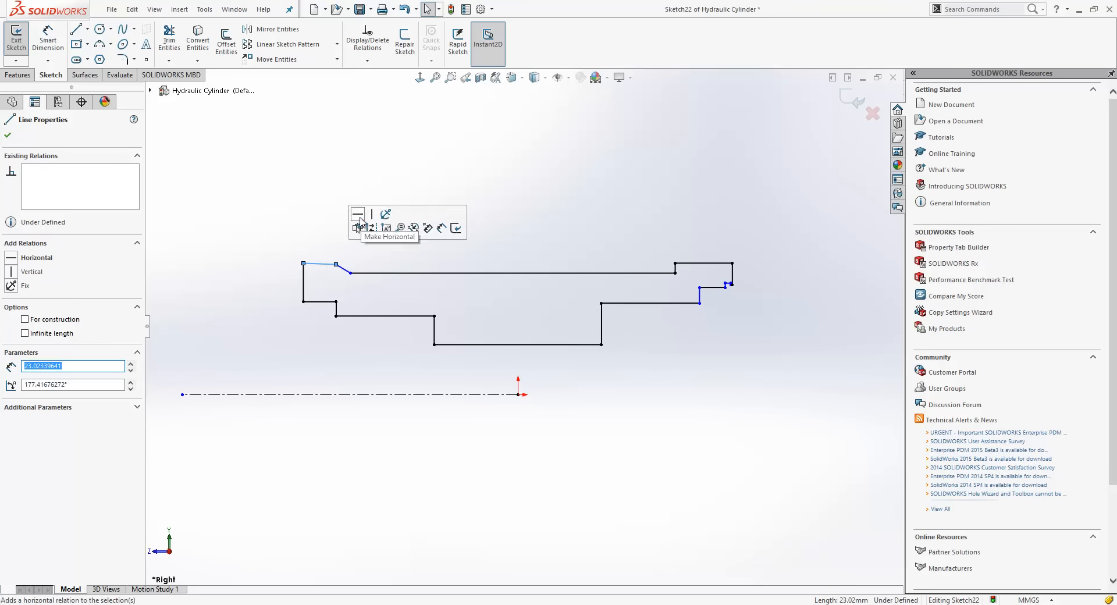
left_click(358, 227)
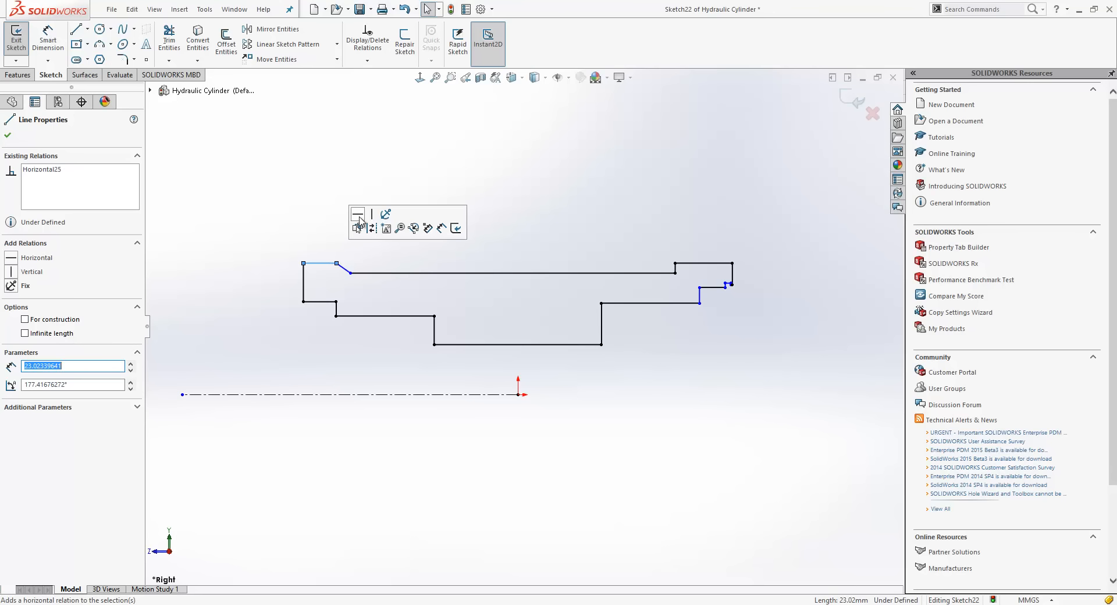
mouse_move(386, 228)
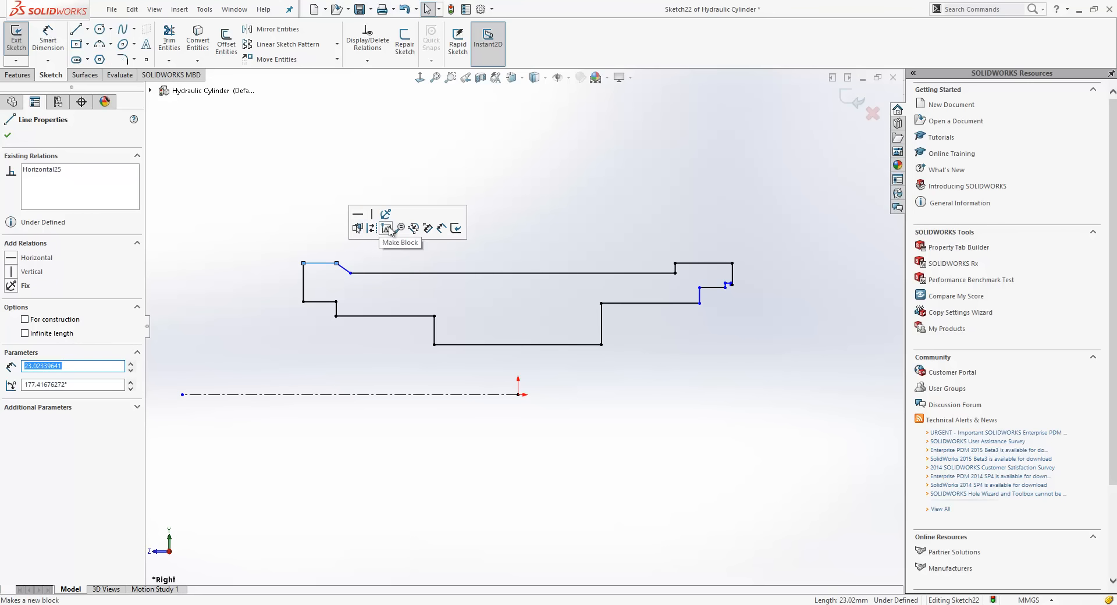
mouse_move(442, 228)
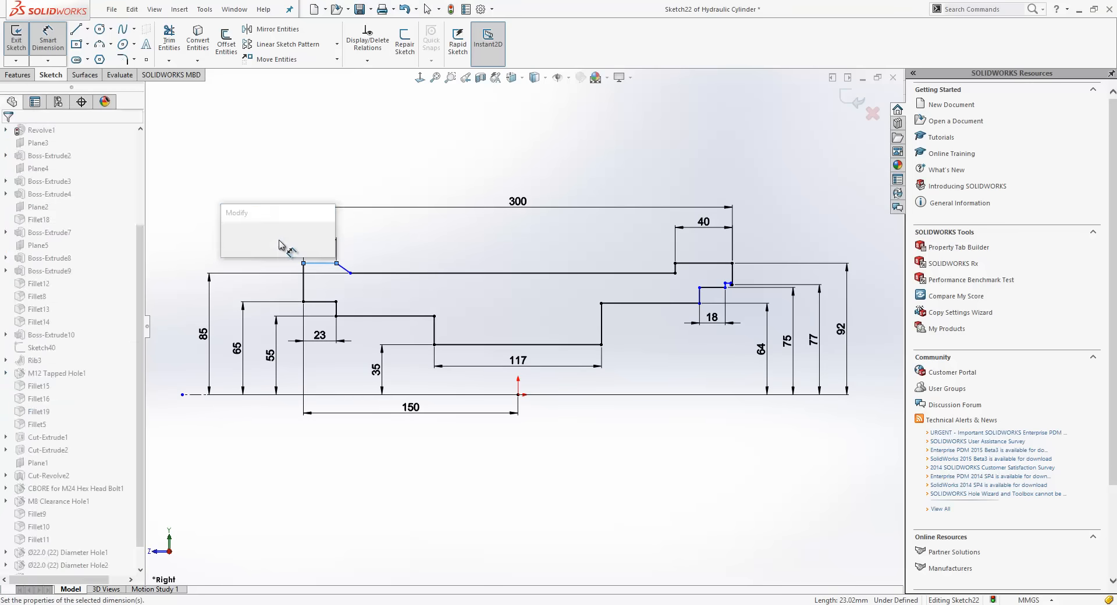
left_click(310, 264)
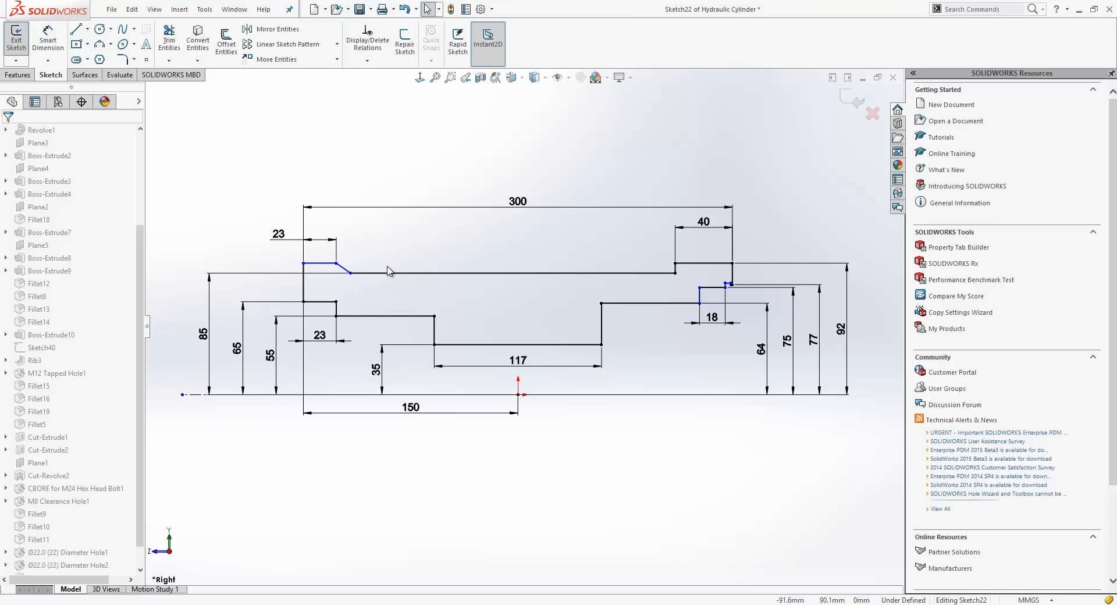
Dimension the angle between the chamfer line and the top edge as 120°.
left_click(513, 273)
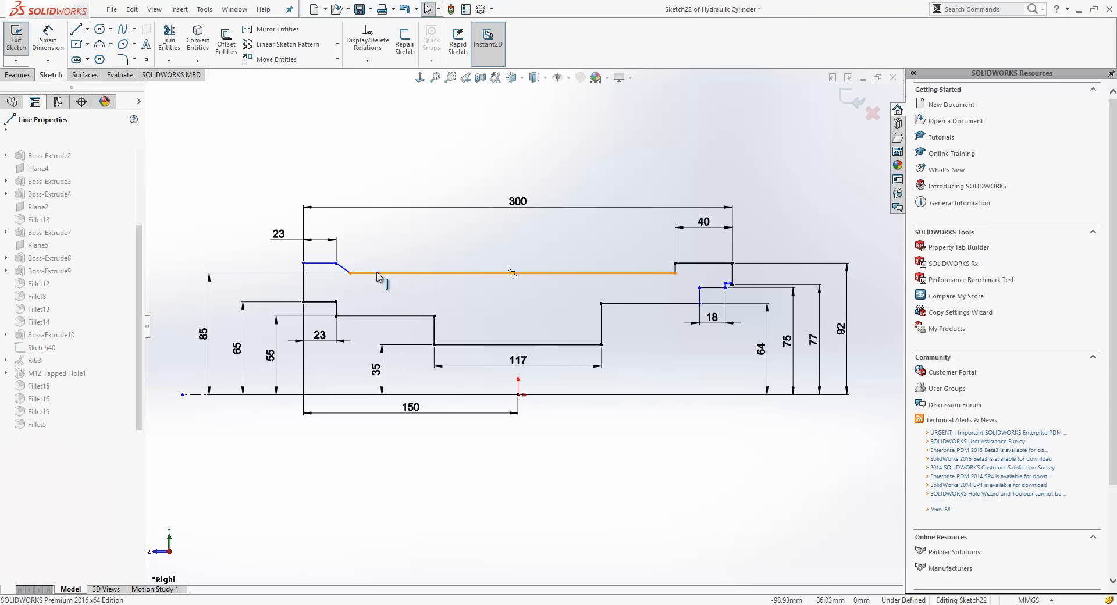
left_click(499, 273)
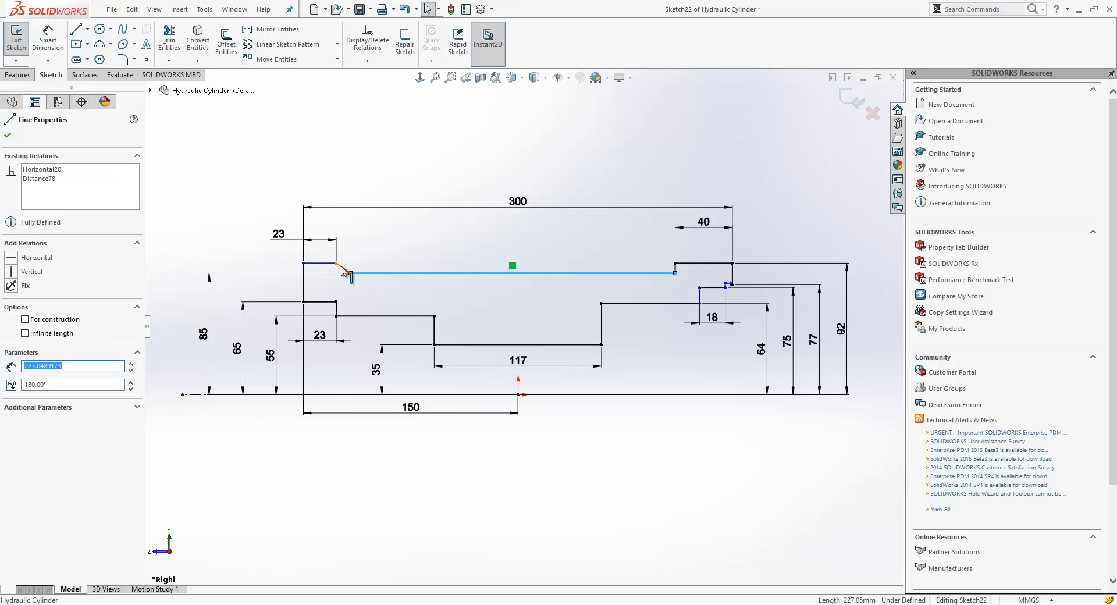
left_click(342, 273)
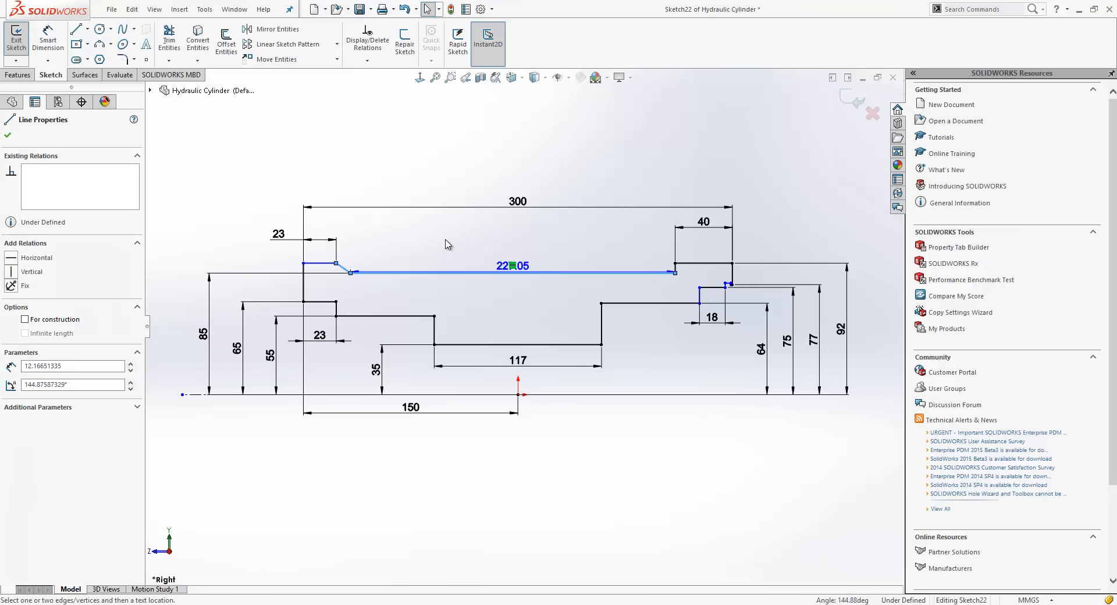
double_click(512, 265)
type("1")
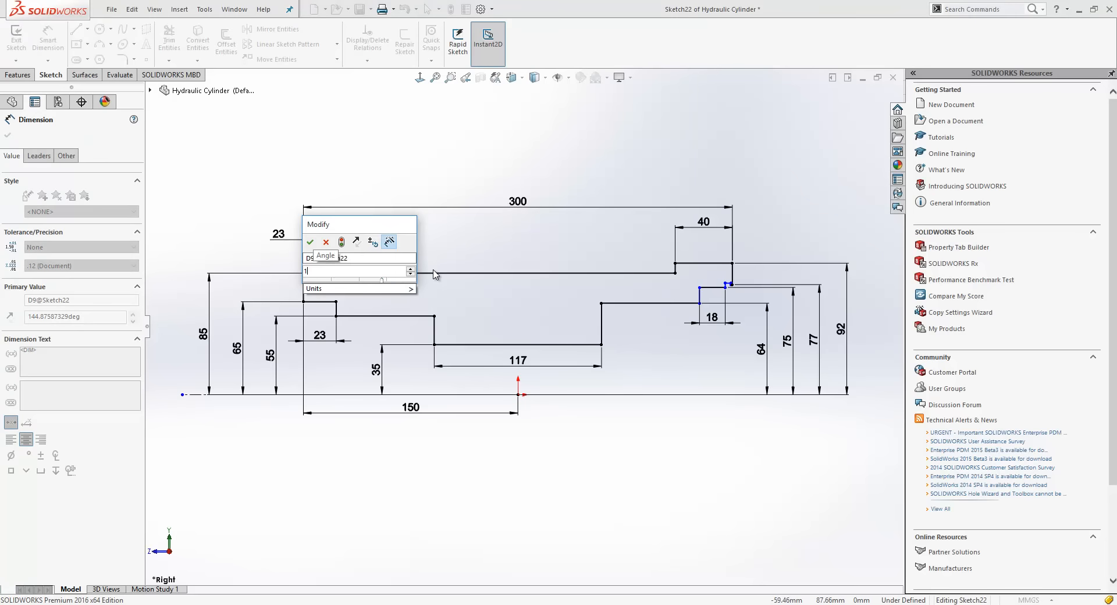
left_click(309, 242)
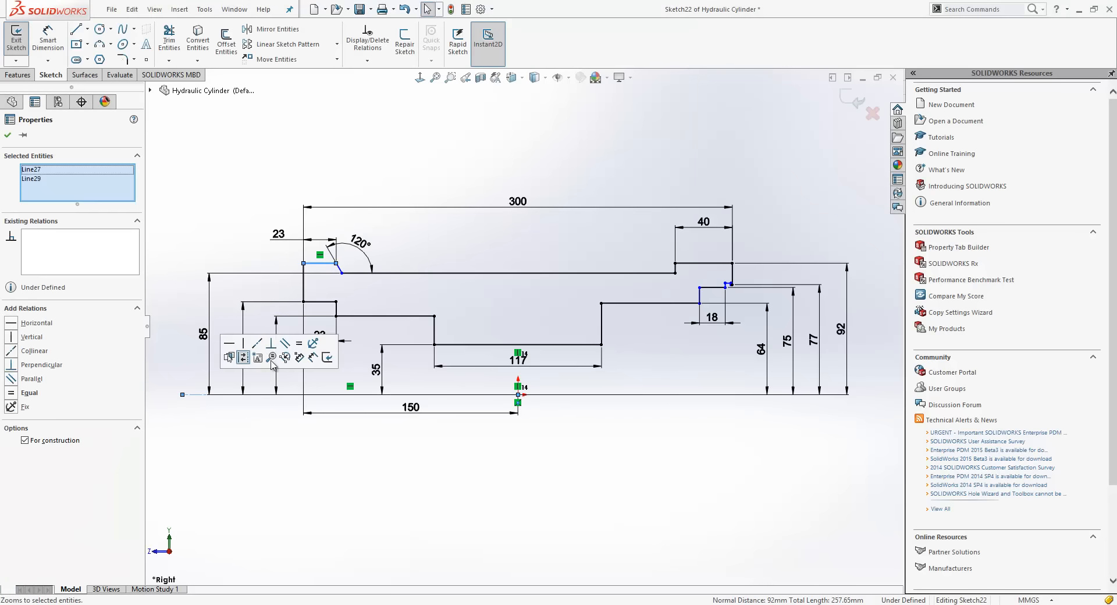
mouse_move(314, 357)
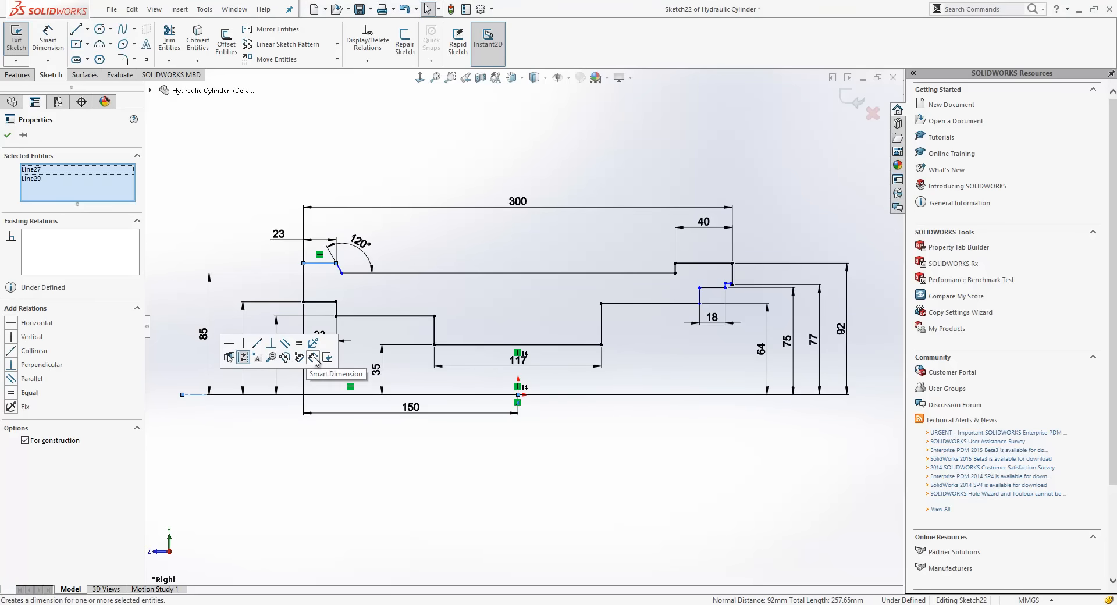
Add the 92 mm distance dimension on the left side of the profile.
left_click(313, 357)
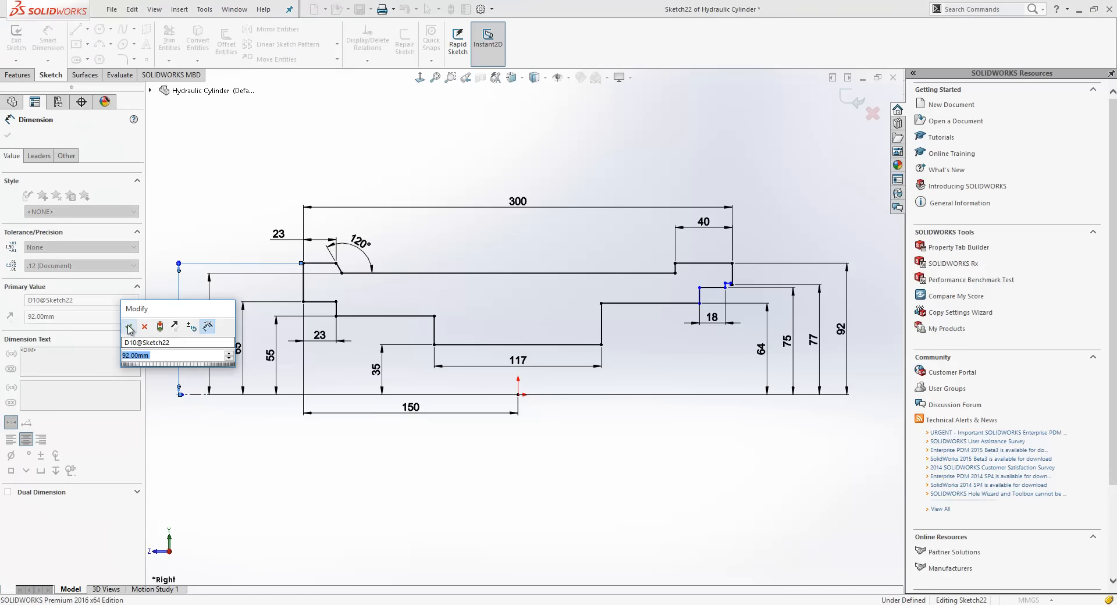
left_click(129, 327)
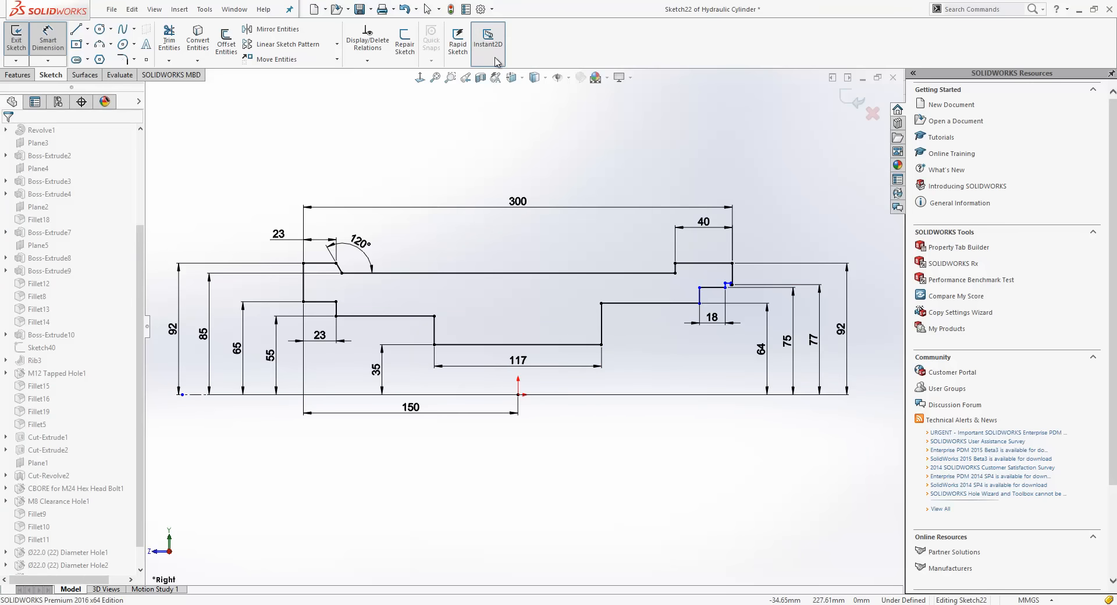
mouse_move(488, 37)
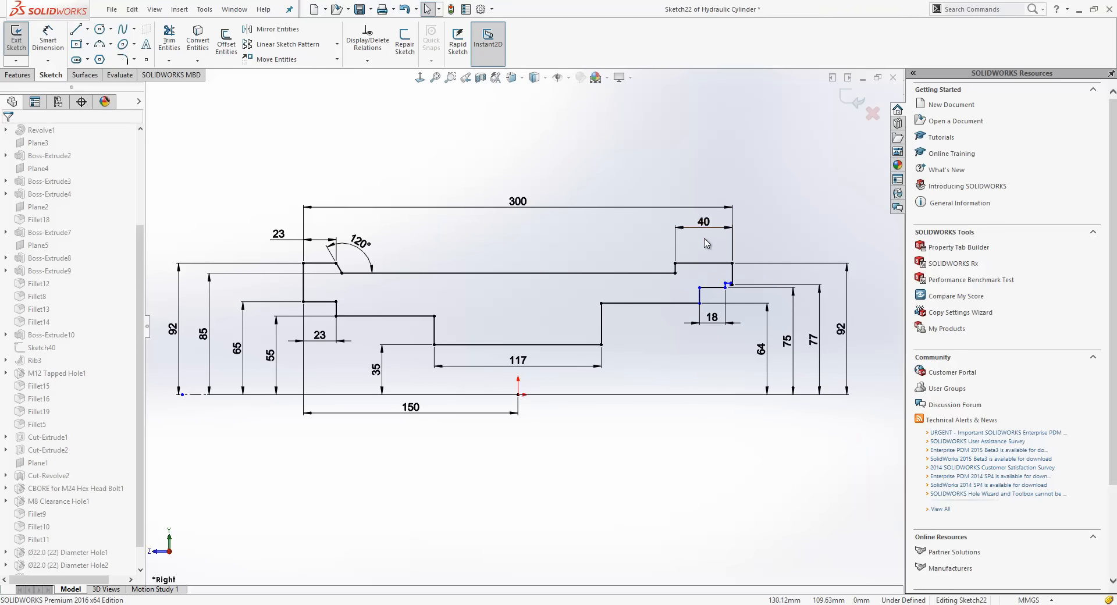
mouse_move(704, 223)
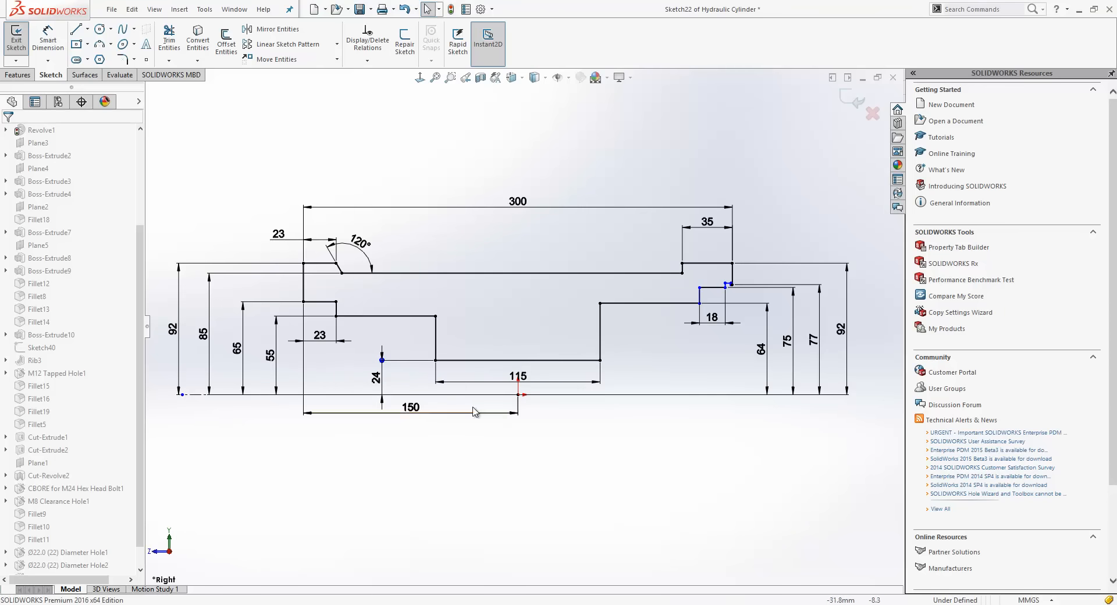
Exit Sketch22 via the confirmation corner and rebuild the hydraulic cylinder.
left_click(475, 412)
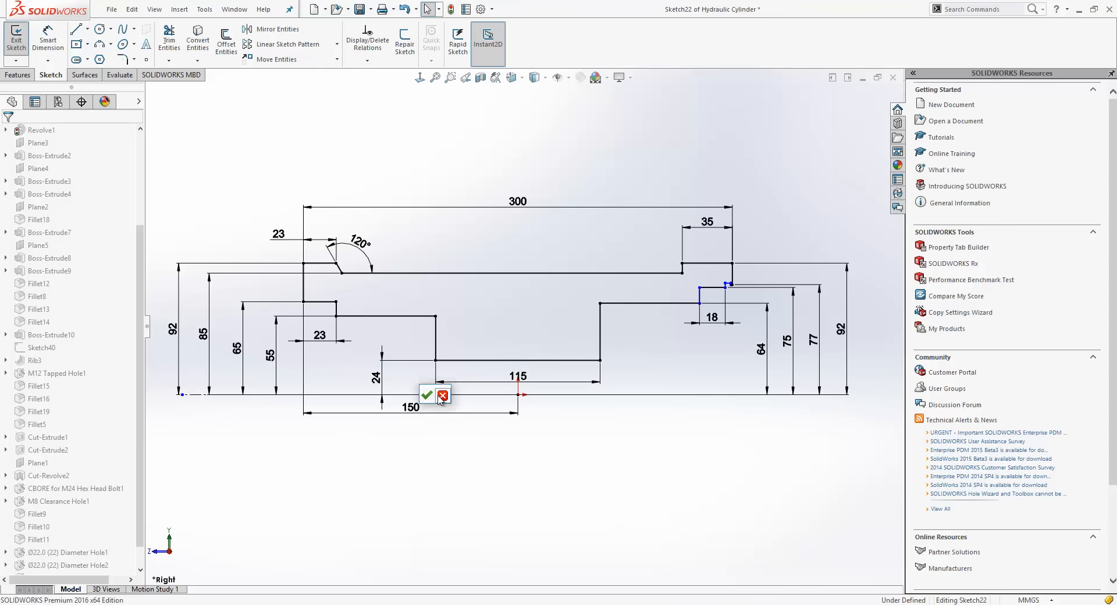
left_click(427, 394)
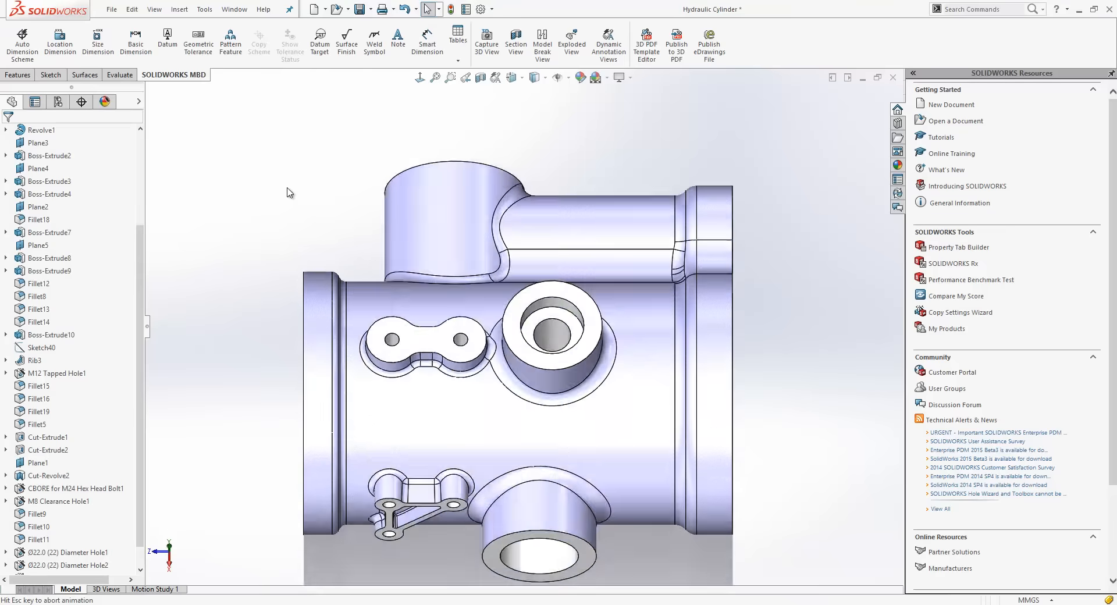
left_click(427, 410)
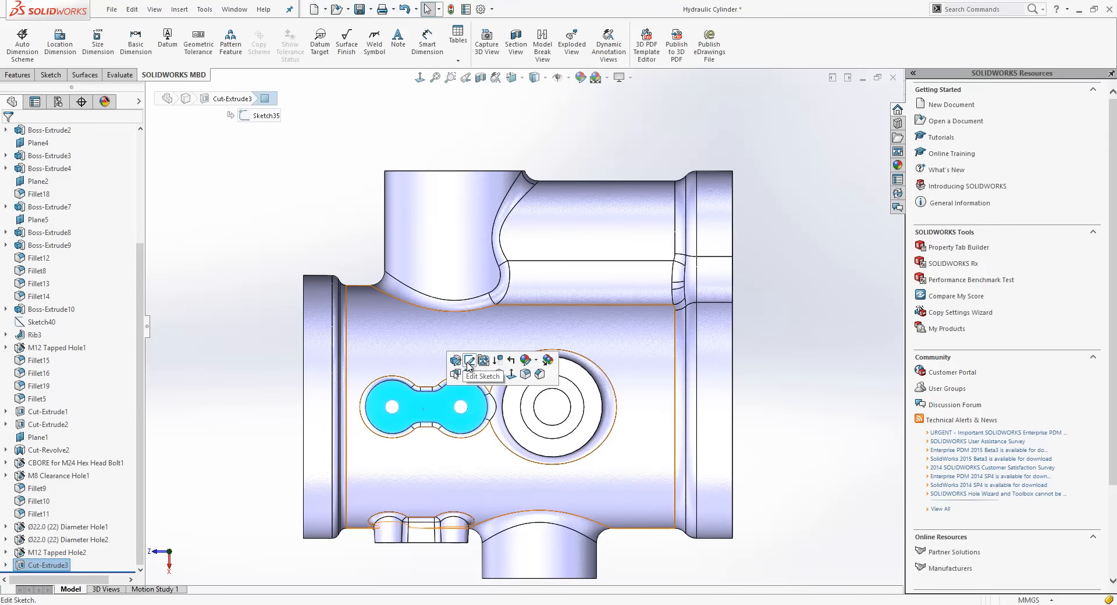
mouse_move(469, 366)
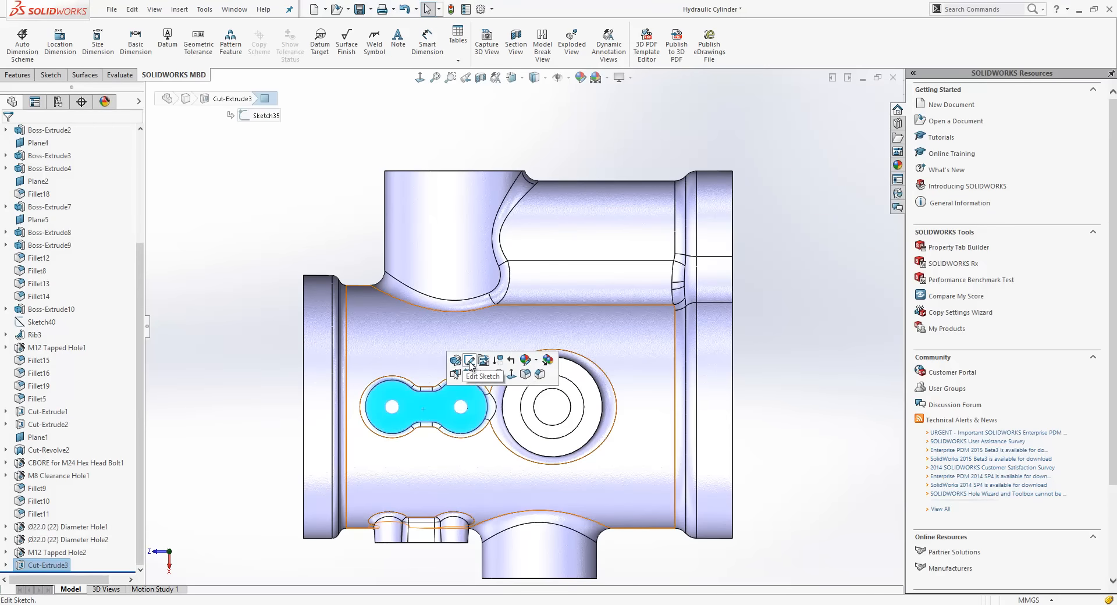
left_click(469, 361)
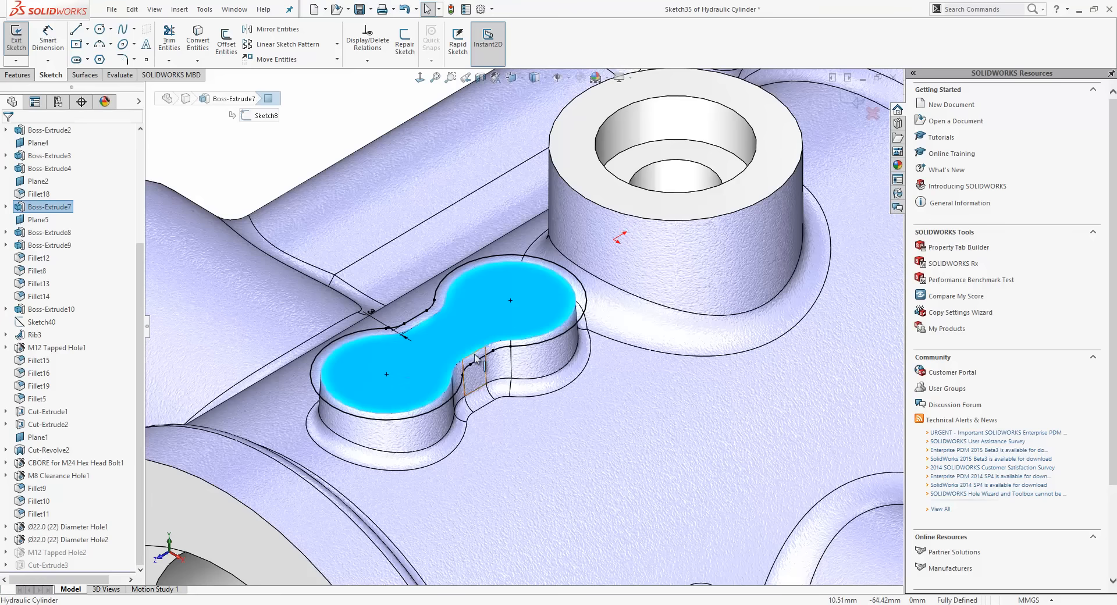
mouse_move(363, 367)
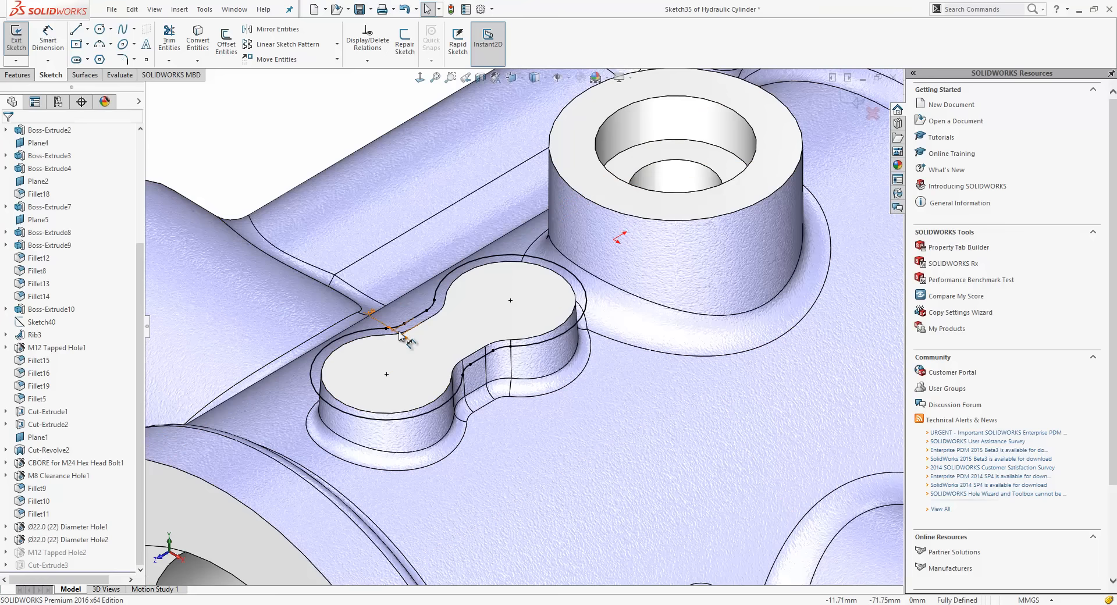
left_click(392, 328)
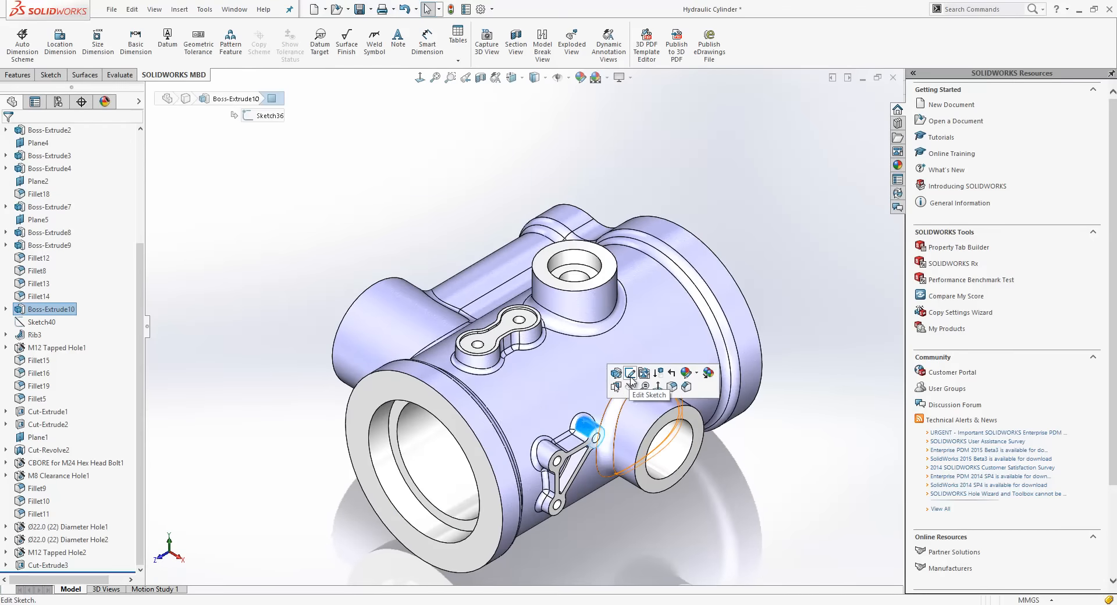
Edit Sketch36 of Boss-Extrude10 and select its upper-left Ø20 circle.
left_click(629, 372)
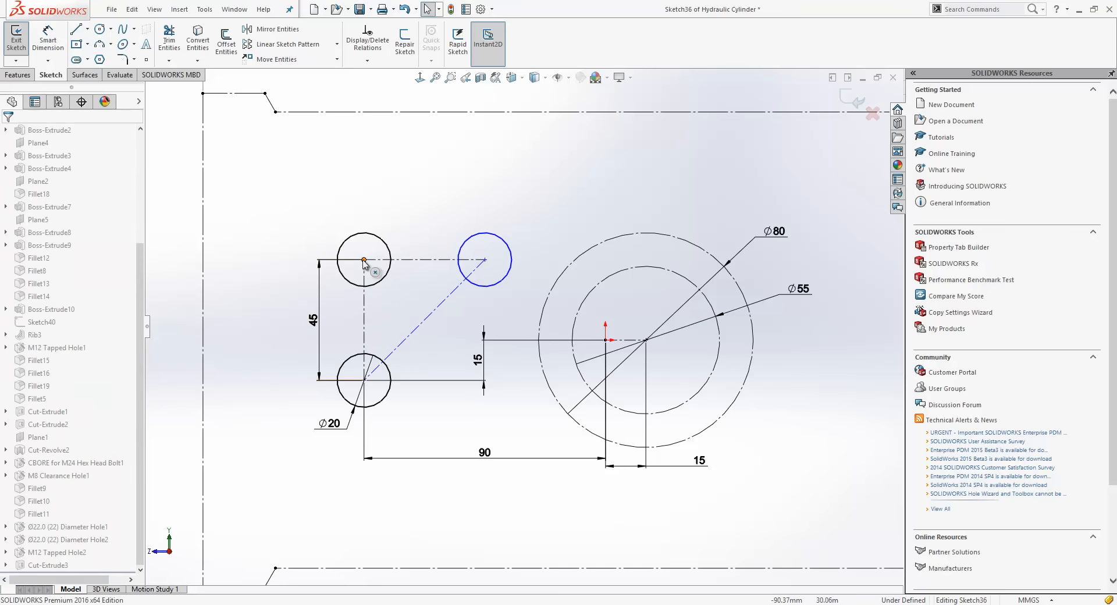
left_click(363, 260)
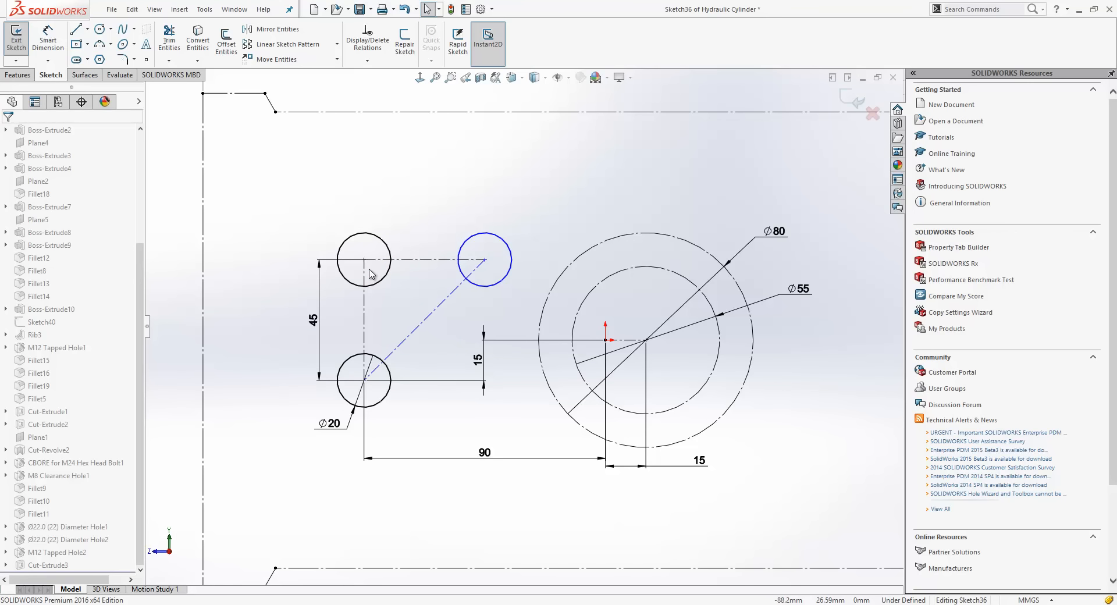
mouse_move(377, 255)
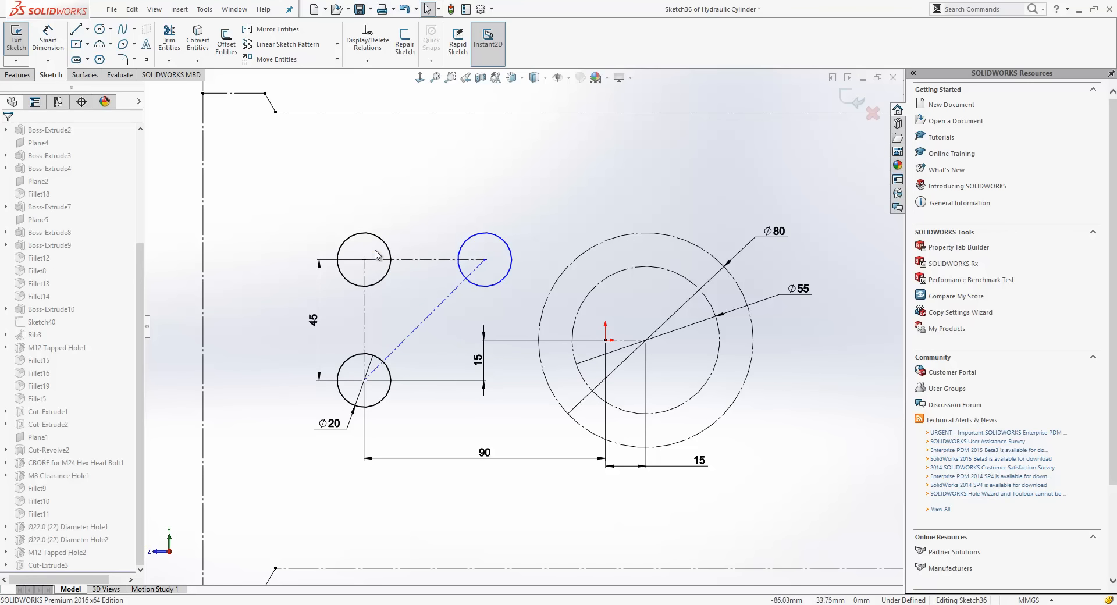
mouse_move(379, 269)
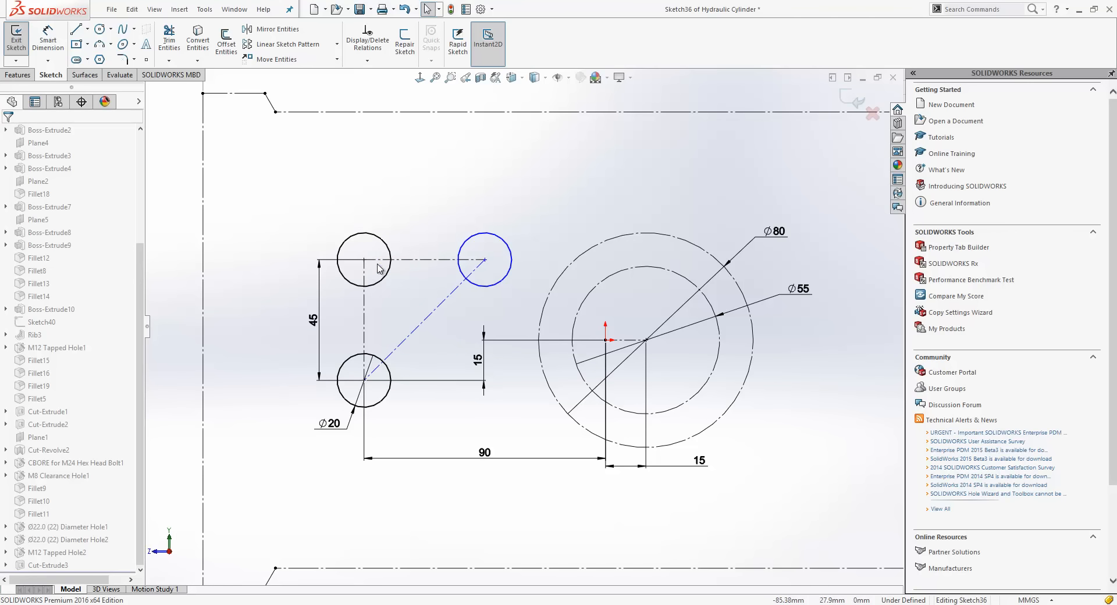
mouse_move(371, 271)
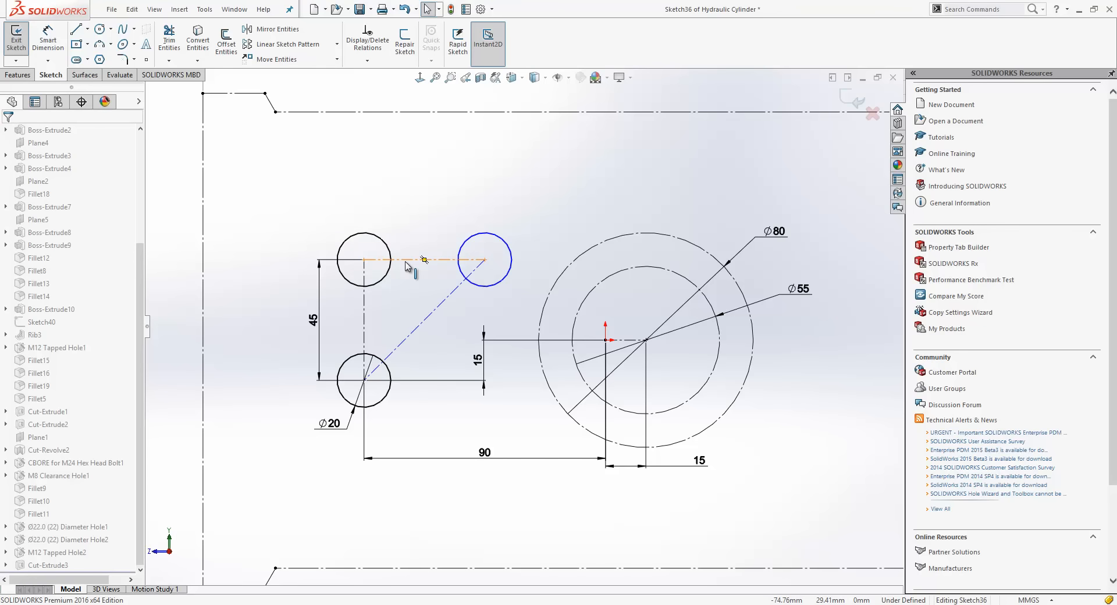
Enable Detach Segment On Drag for the 45 mm horizontal construction line.
right_click(442, 261)
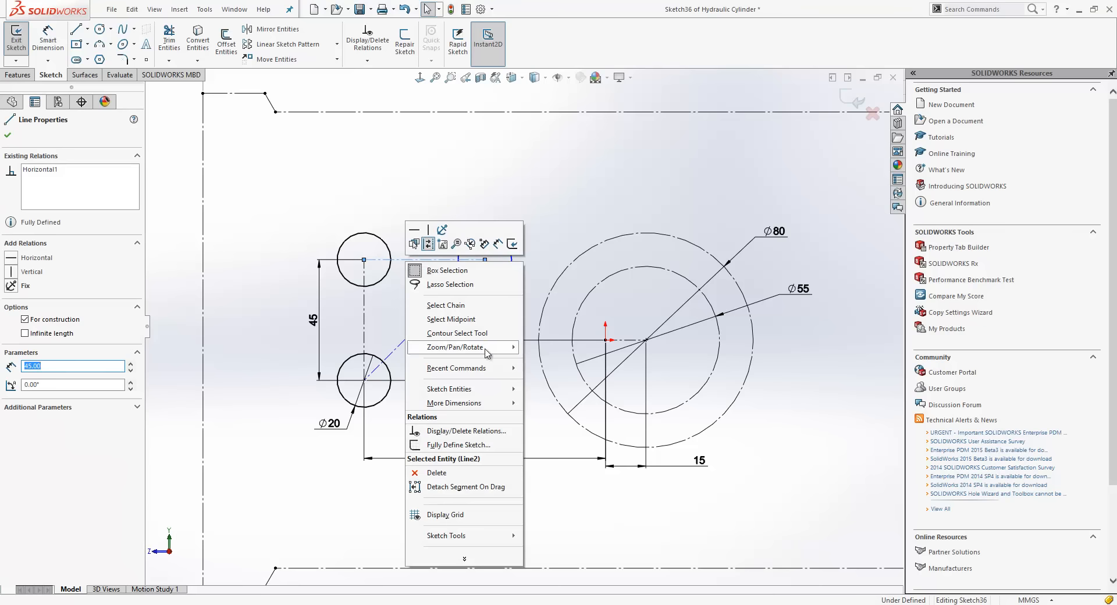
mouse_move(464, 492)
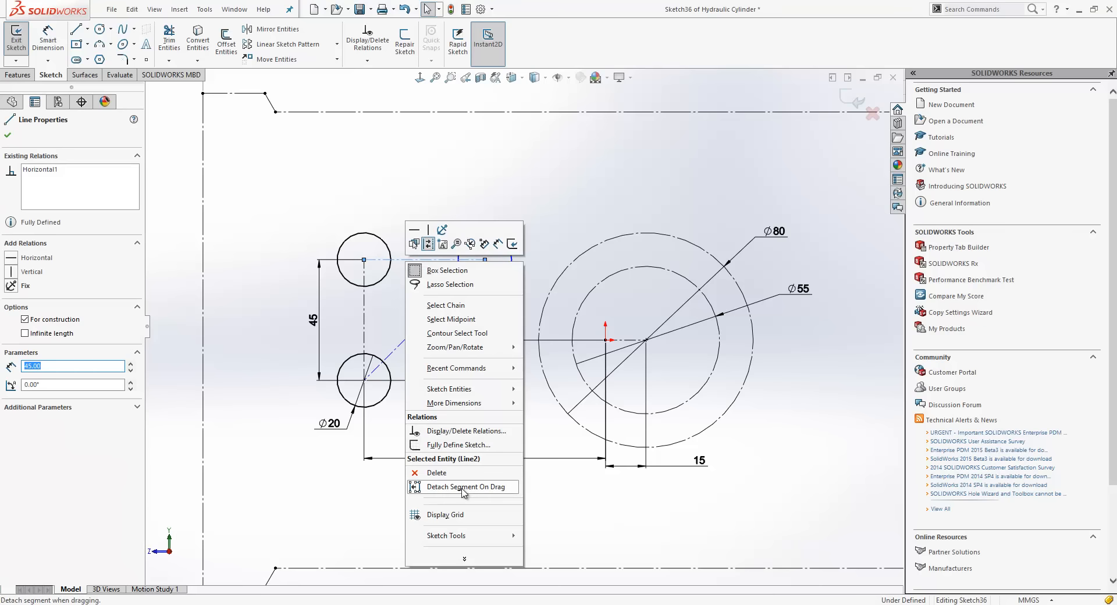
left_click(460, 486)
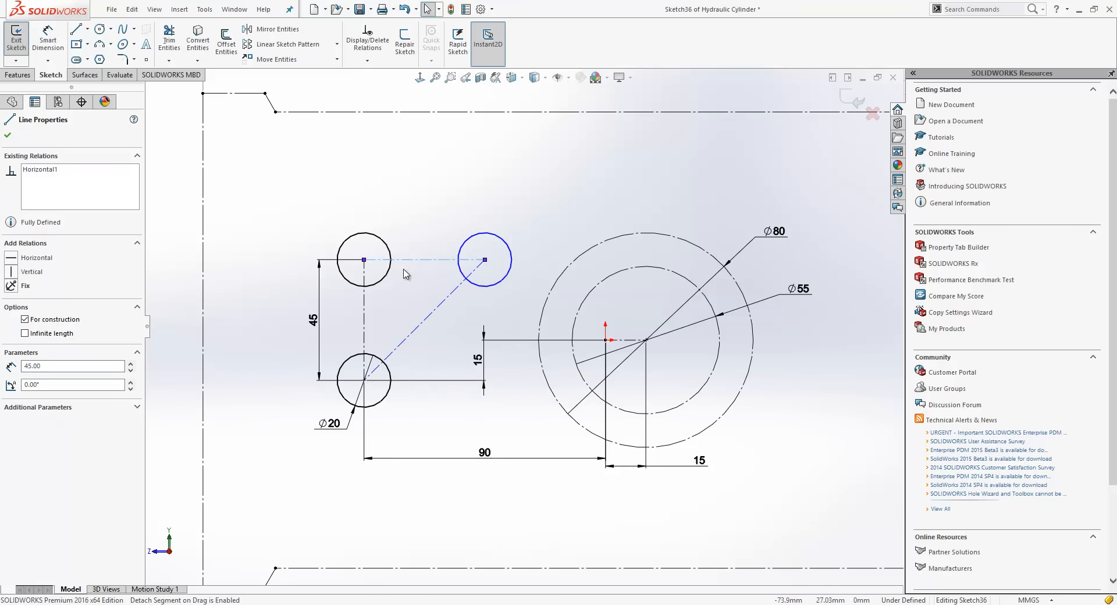
mouse_move(399, 286)
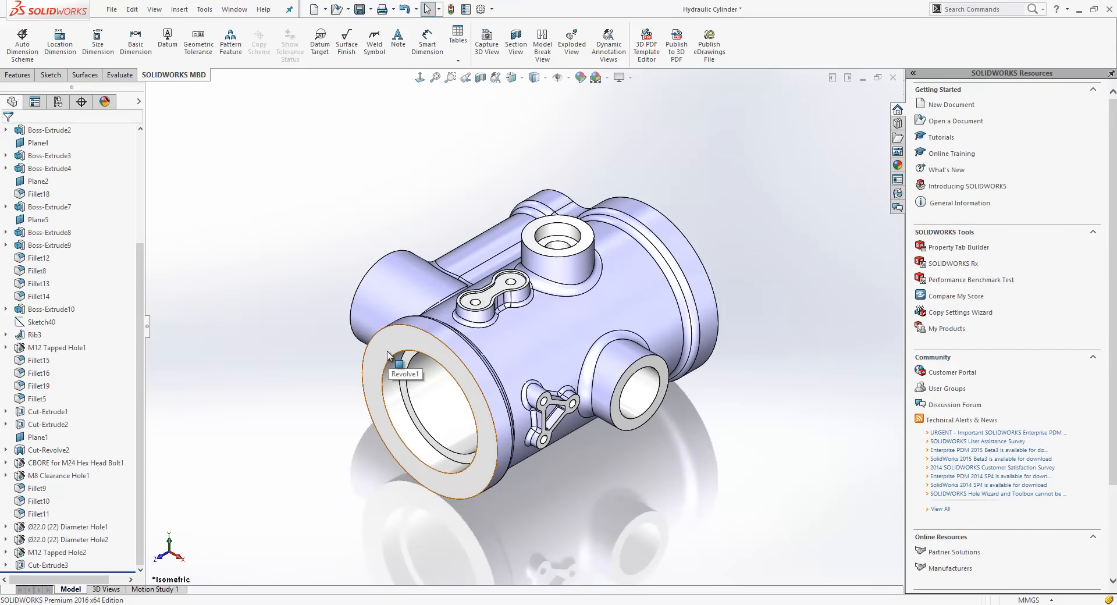
Start a Hole Wizard hole on the front flange face with a Ø160 positioning circle.
left_click(406, 356)
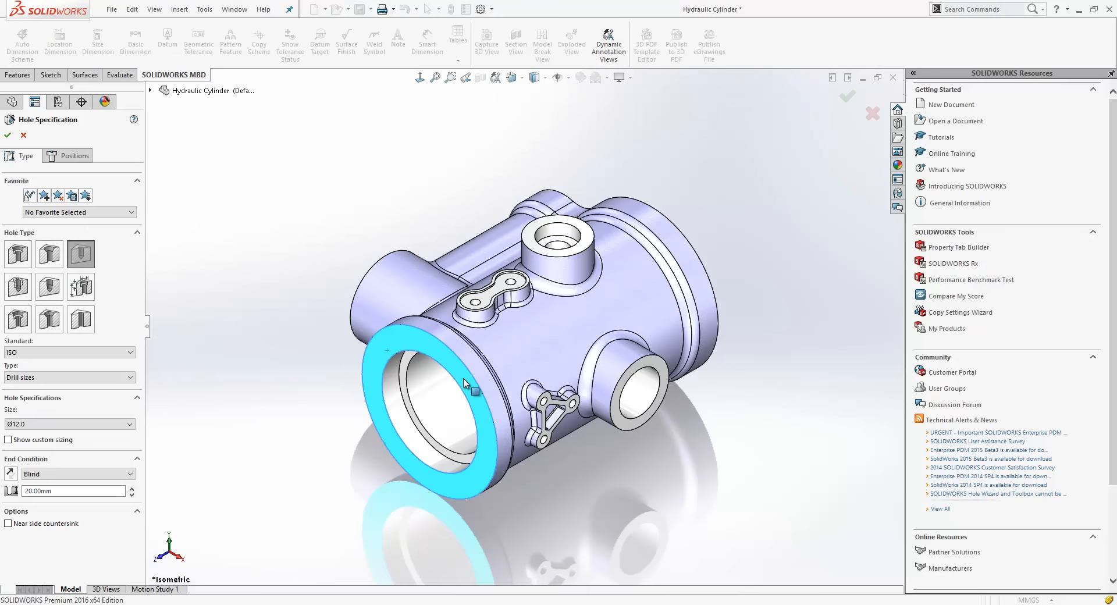
left_click(73, 156)
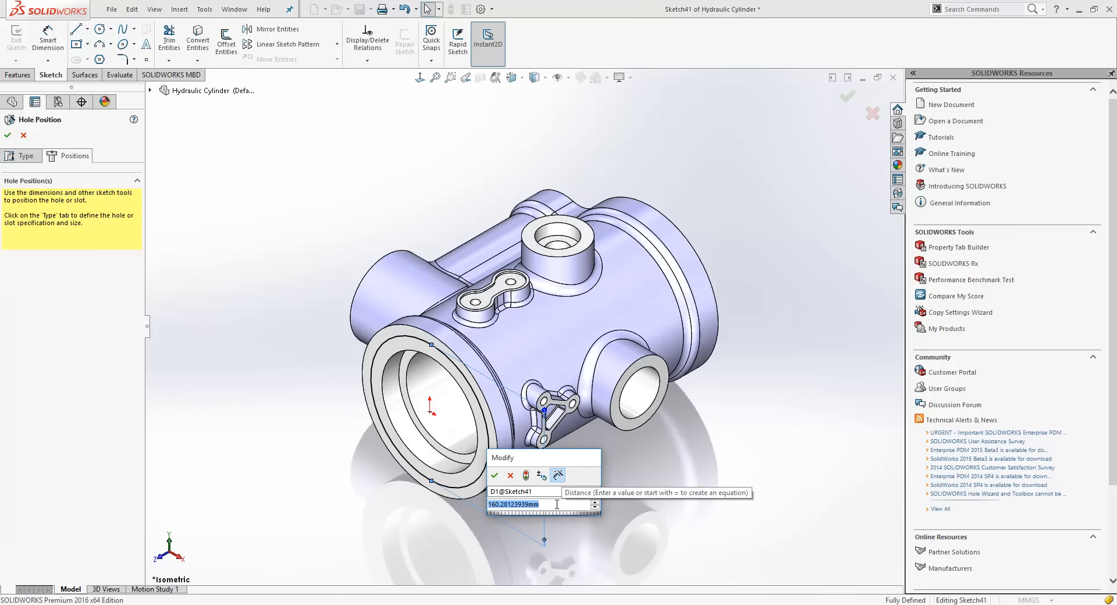
left_click(493, 475)
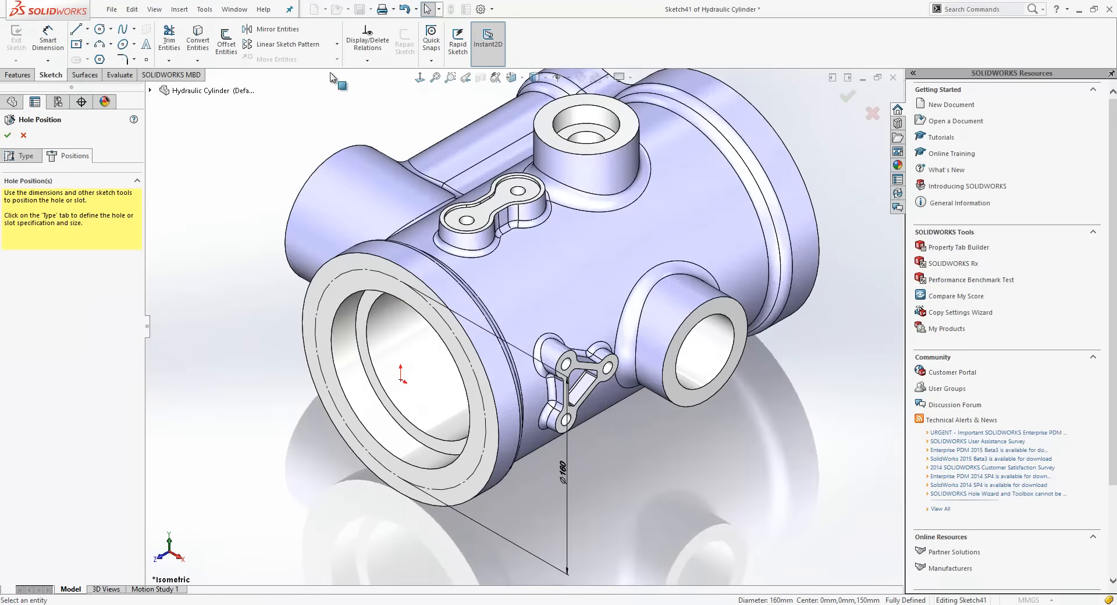
Segment the Ø160 circle into 7 equally spaced sketch points.
left_click(385, 378)
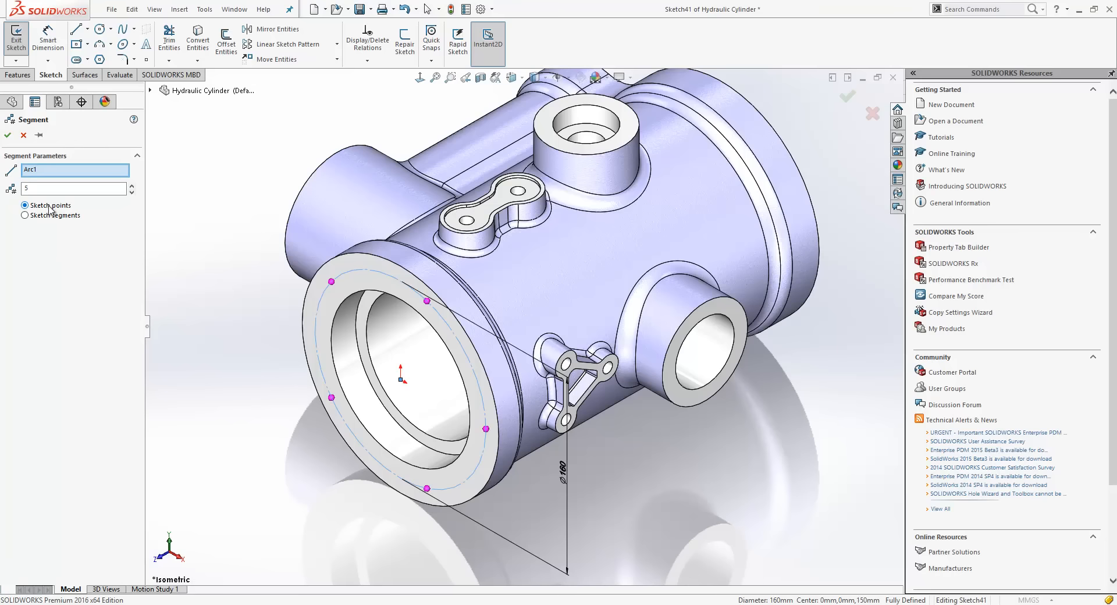
left_click(131, 184)
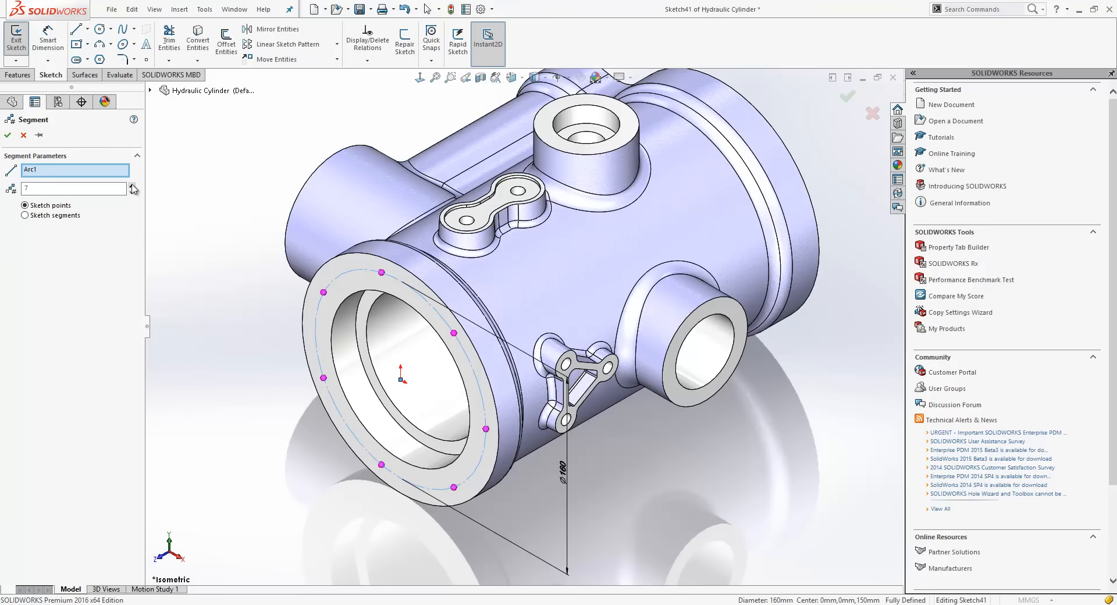
left_click(133, 191)
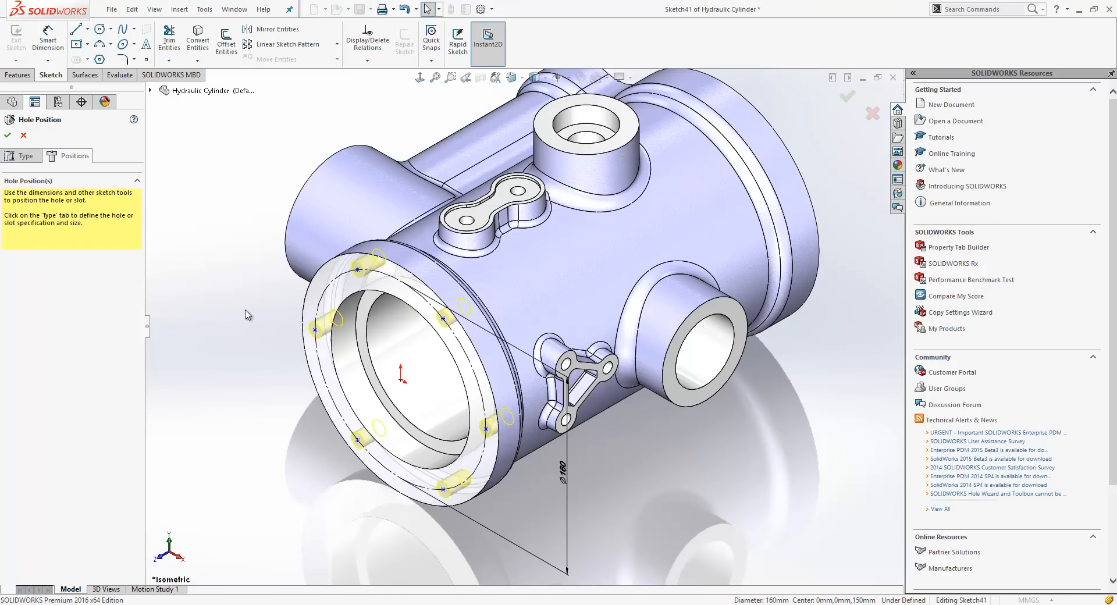
mouse_move(264, 370)
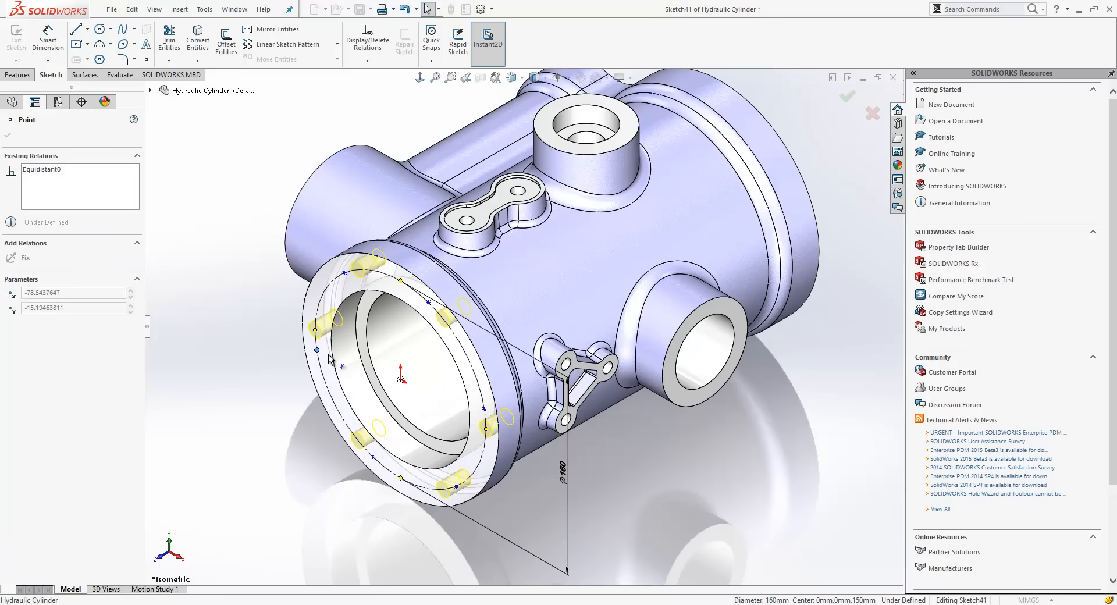
Apply an Equidistant relation to the hole position points and return to the Valve assembly.
left_click(321, 366)
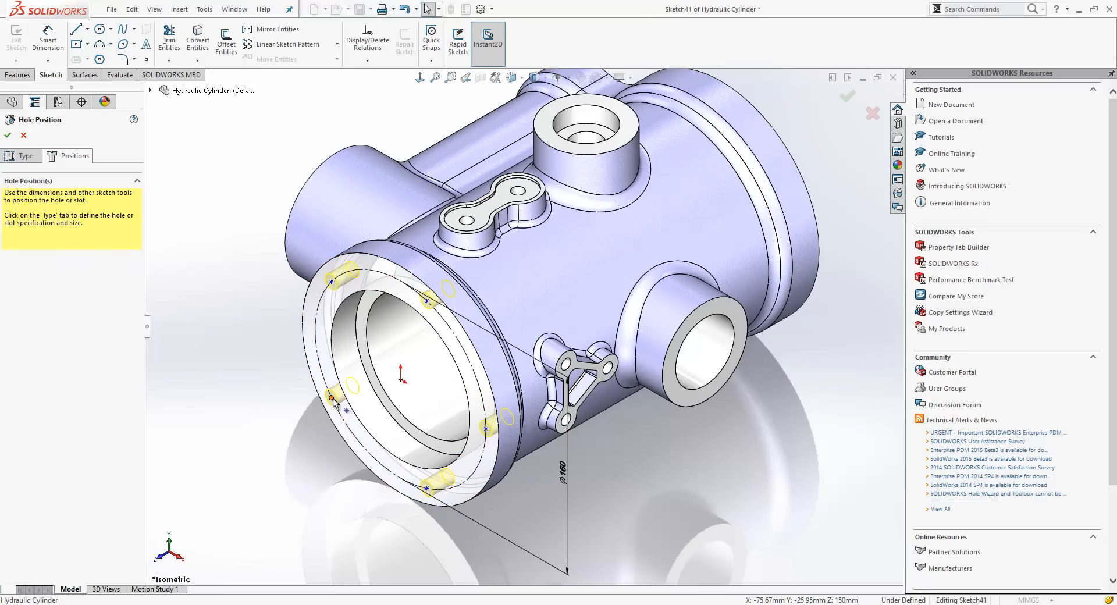
left_click(331, 398)
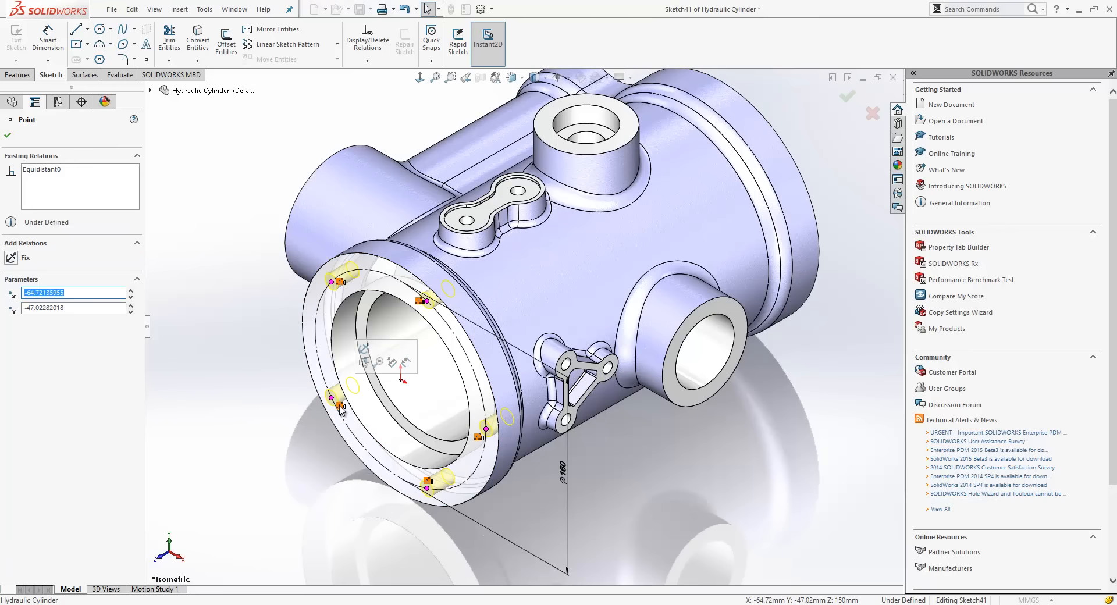
right_click(364, 362)
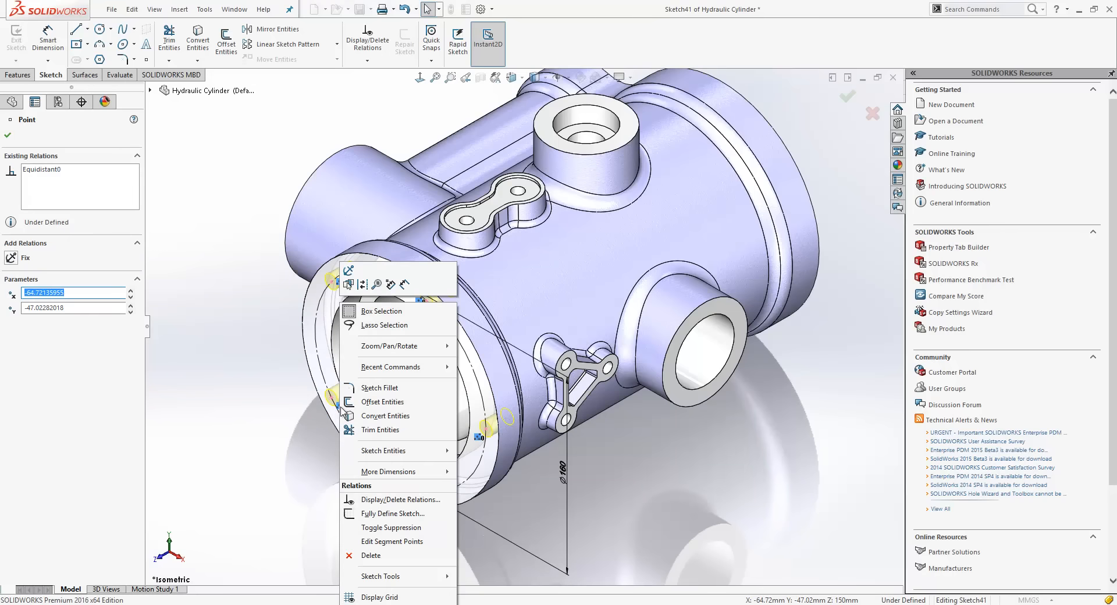
left_click(390, 541)
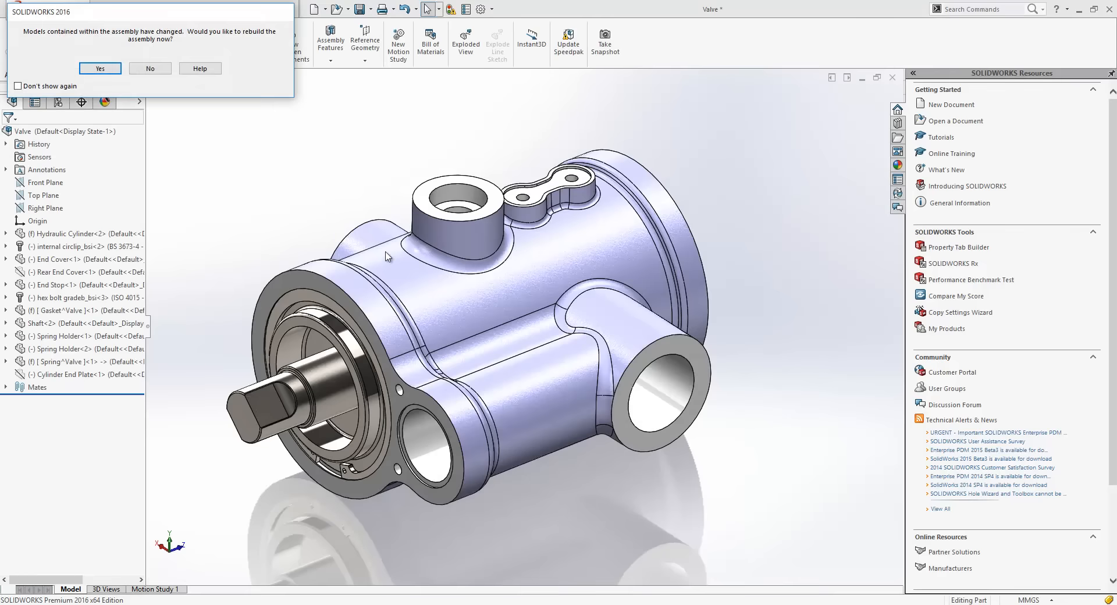
Rebuild the assembly, then sketch on the cylinder end face in the Gasket and convert its edges.
left_click(100, 69)
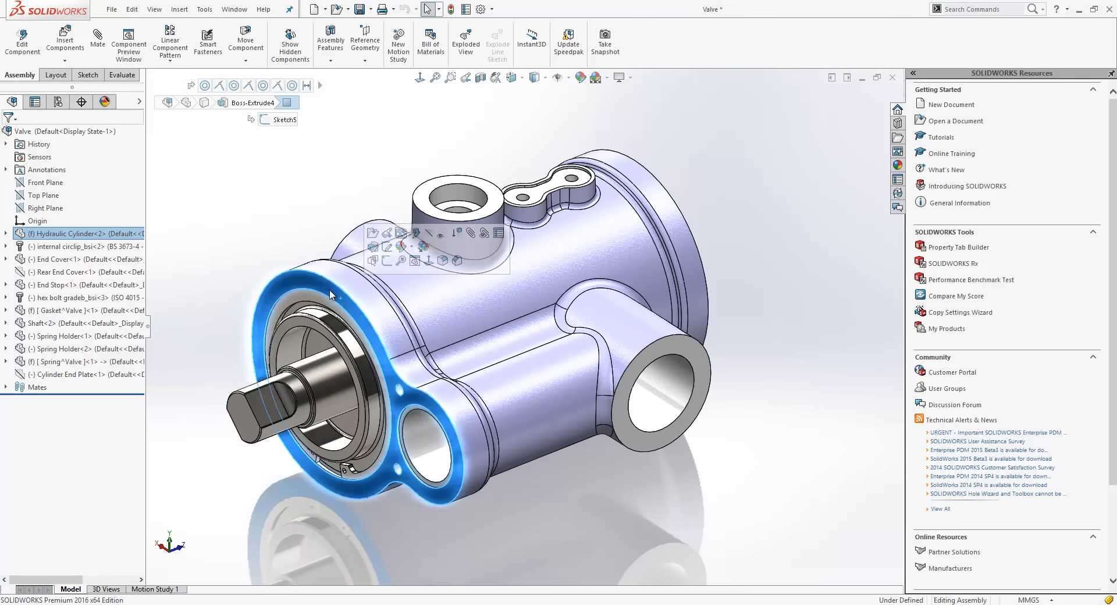
mouse_move(198, 309)
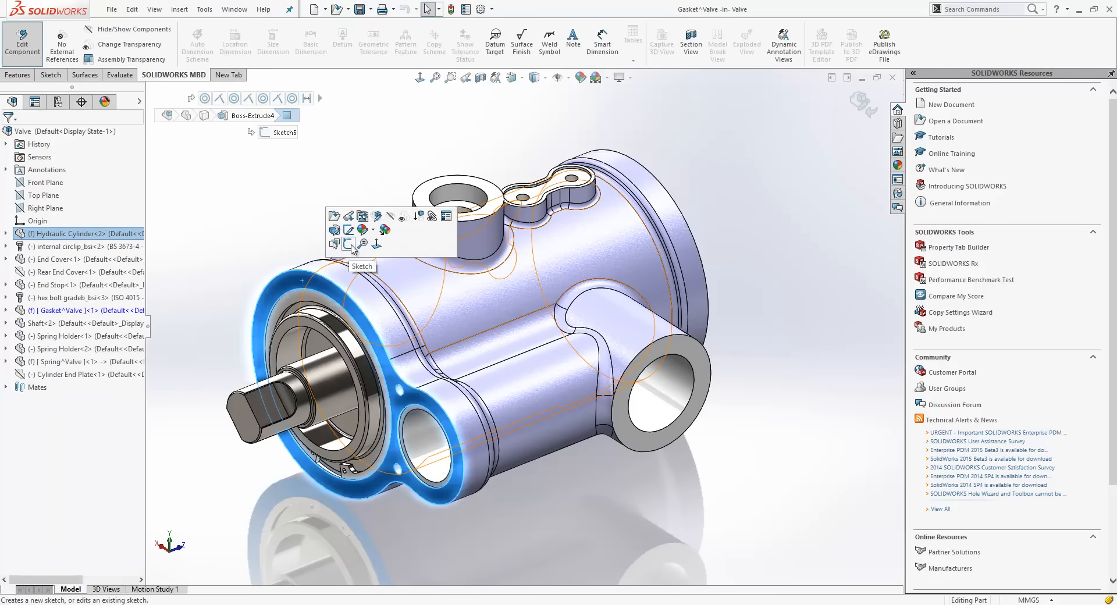
left_click(361, 244)
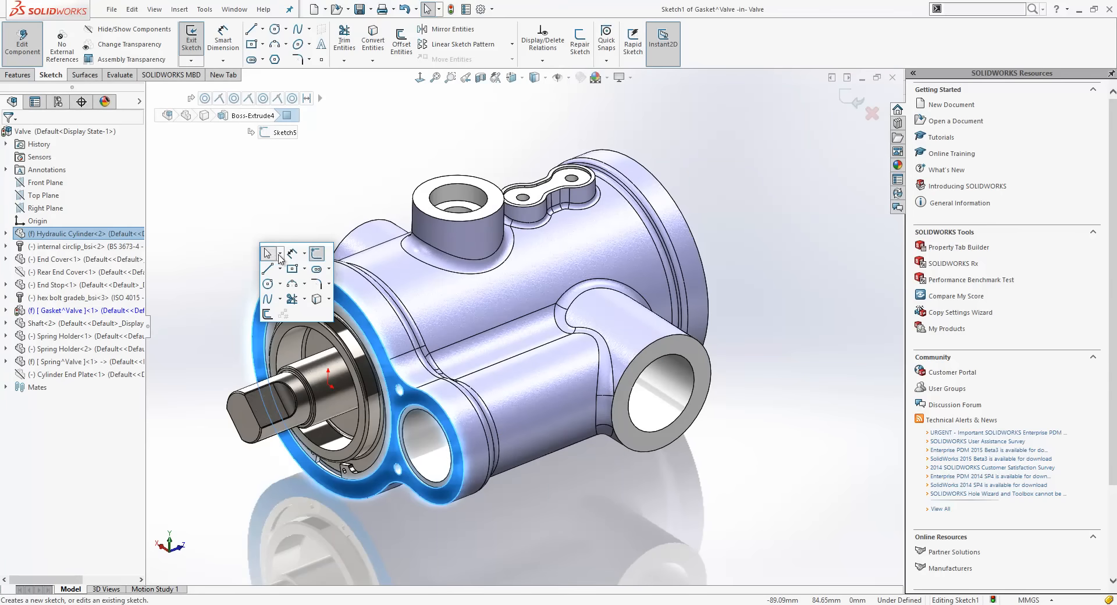
mouse_move(316, 306)
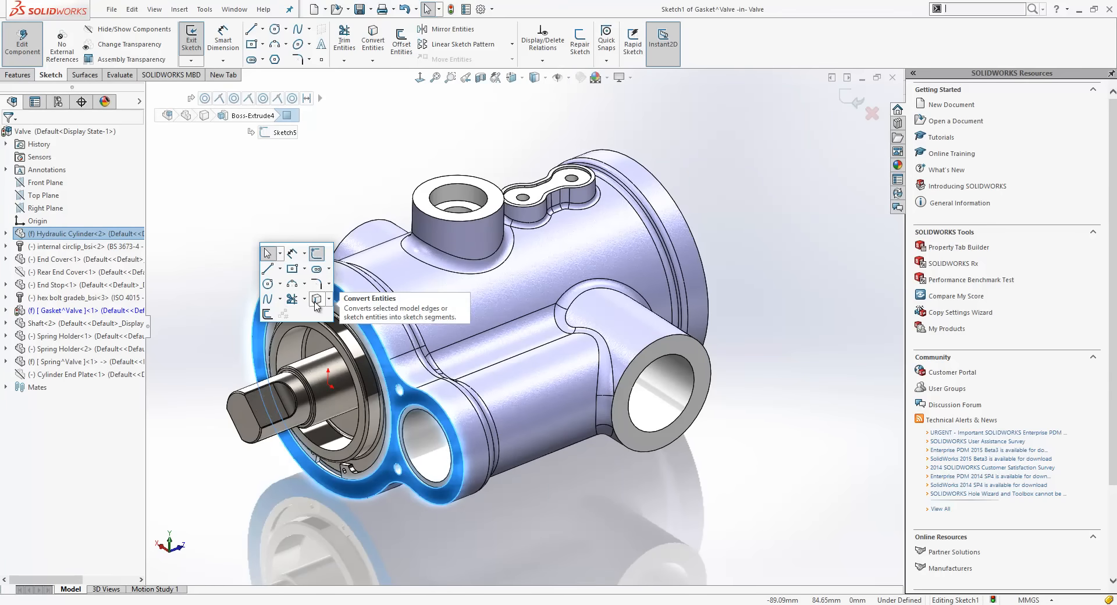
left_click(316, 301)
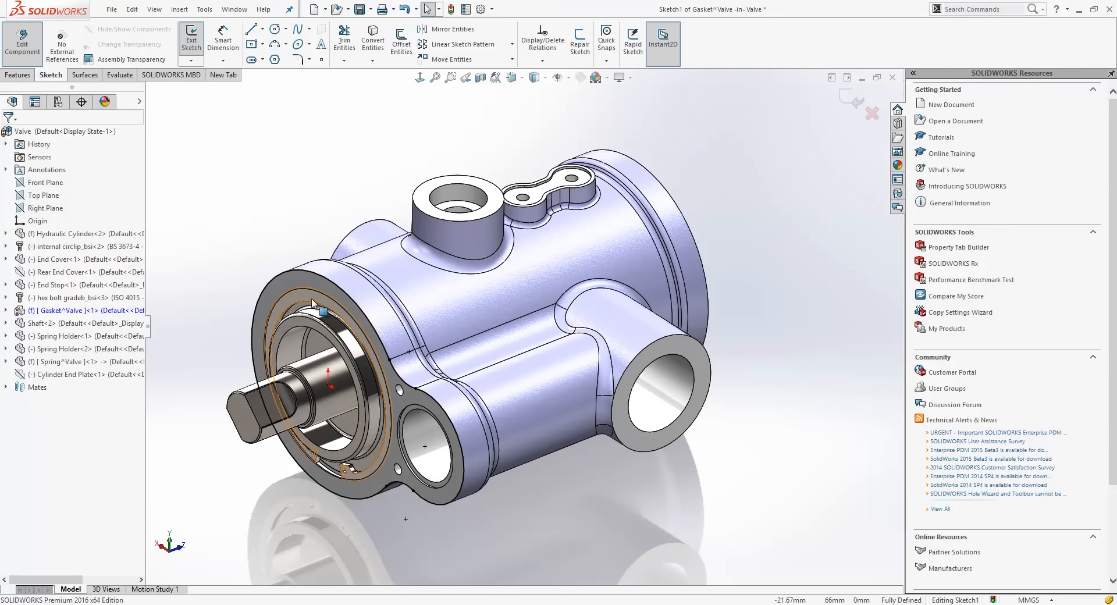
mouse_move(277, 306)
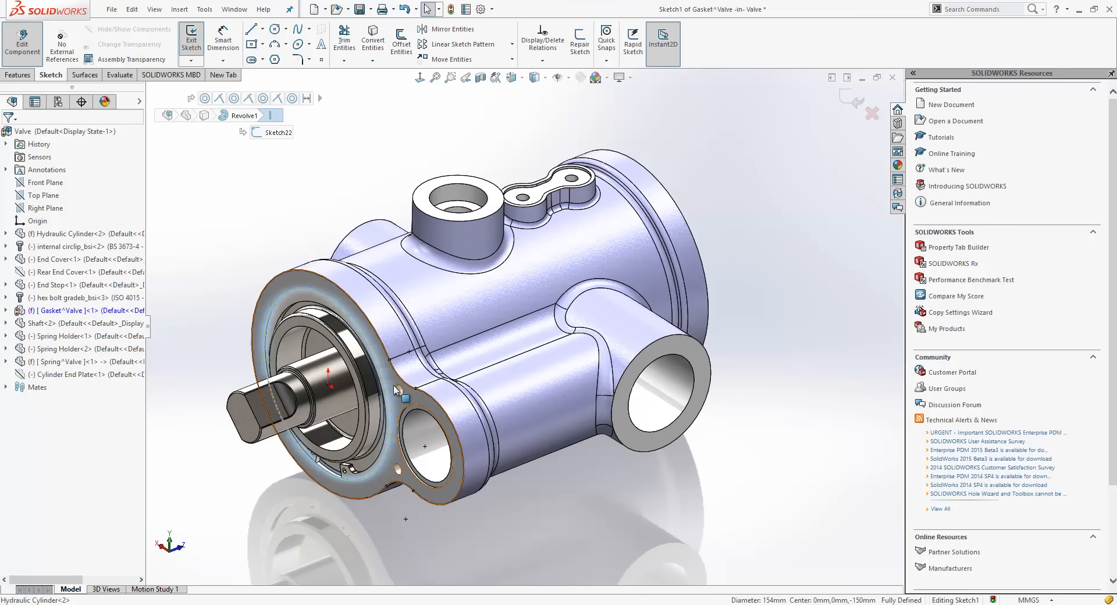
mouse_move(420, 409)
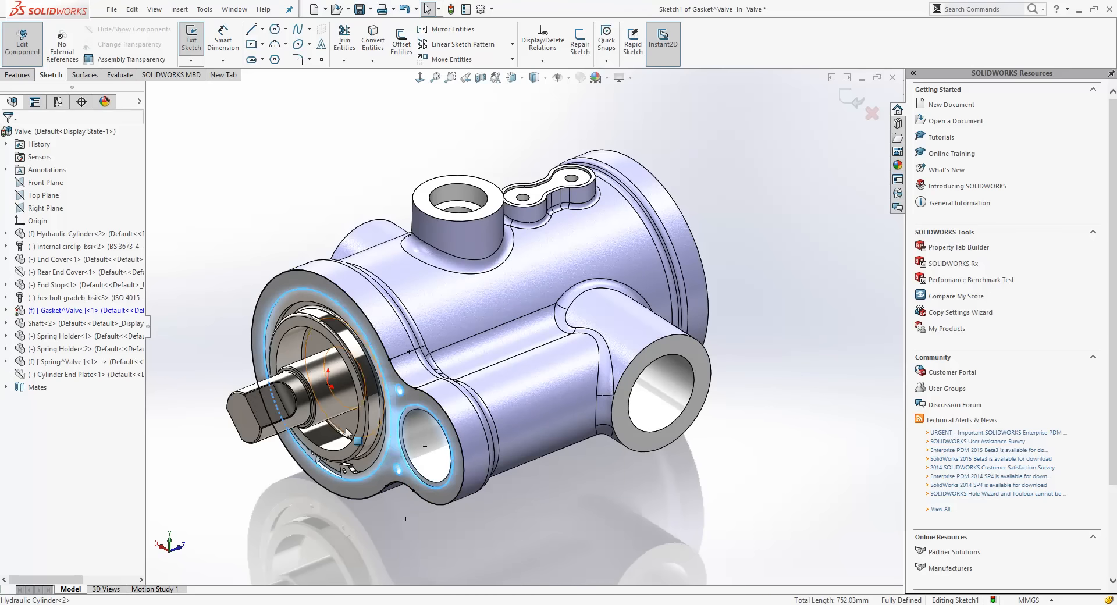
mouse_move(346, 433)
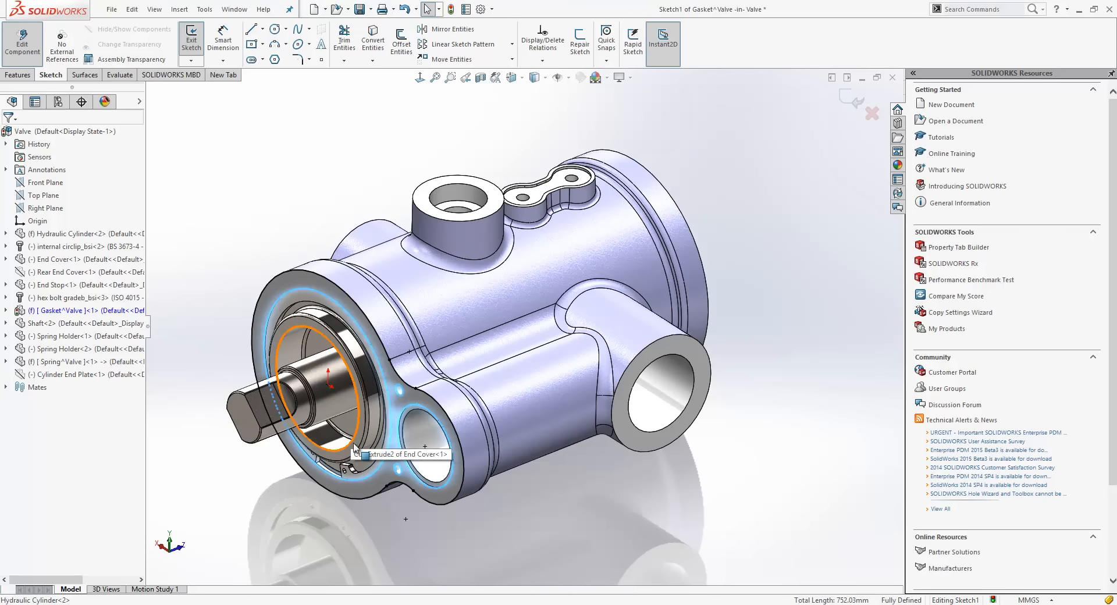
mouse_move(356, 568)
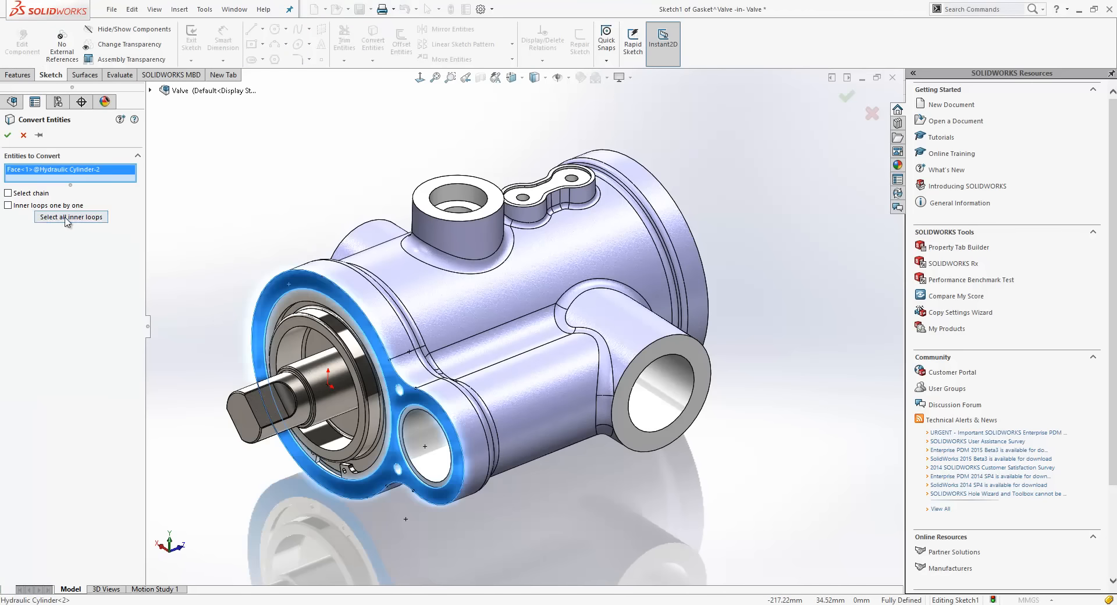
Convert all four end-face loops into the sketch and extrude a 2.00 mm gasket.
left_click(71, 216)
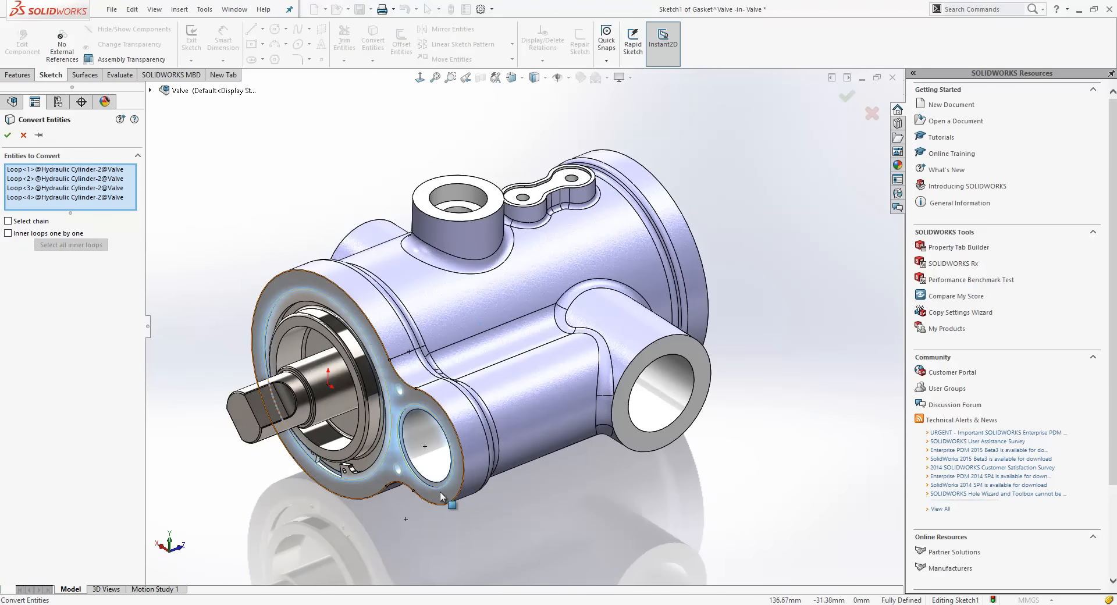
left_click(8, 135)
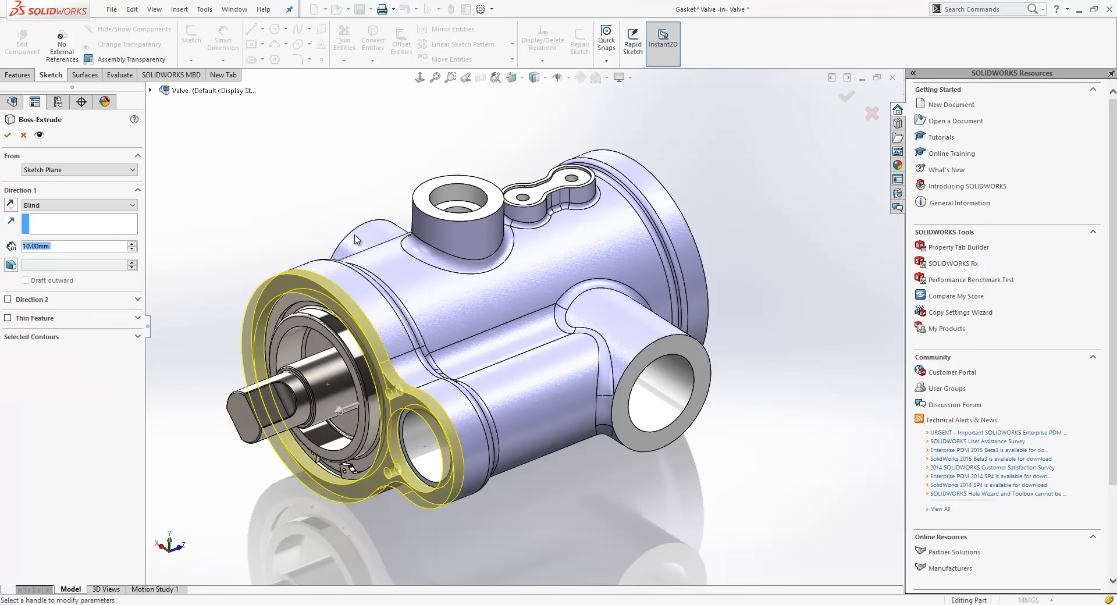
type("2.00mm")
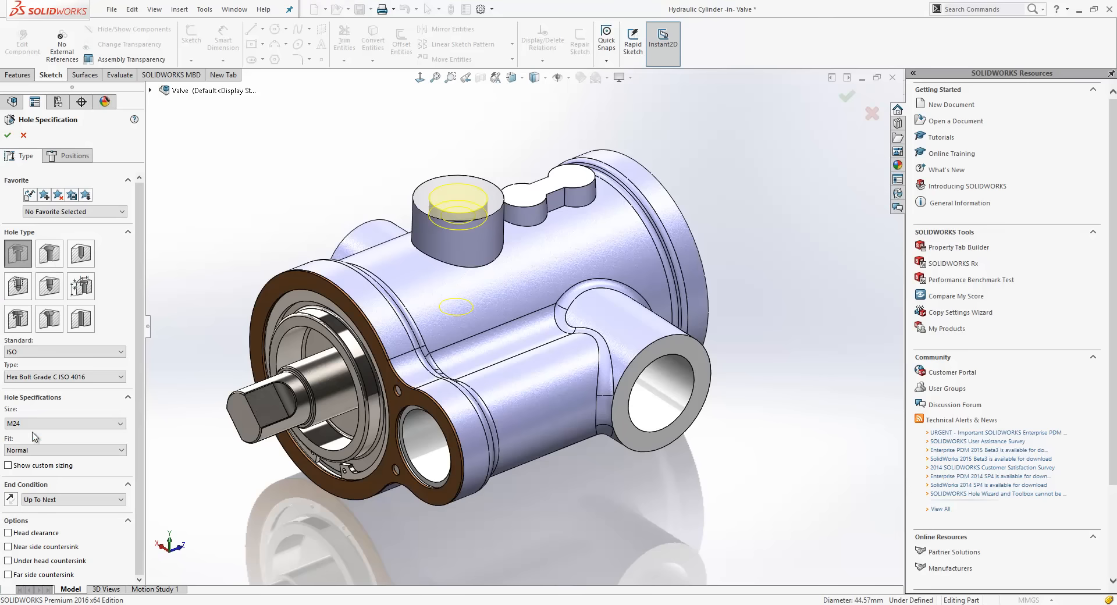
Edit the M24 Tapped Hole feature and choose the Straight Tap hole type.
left_click(71, 499)
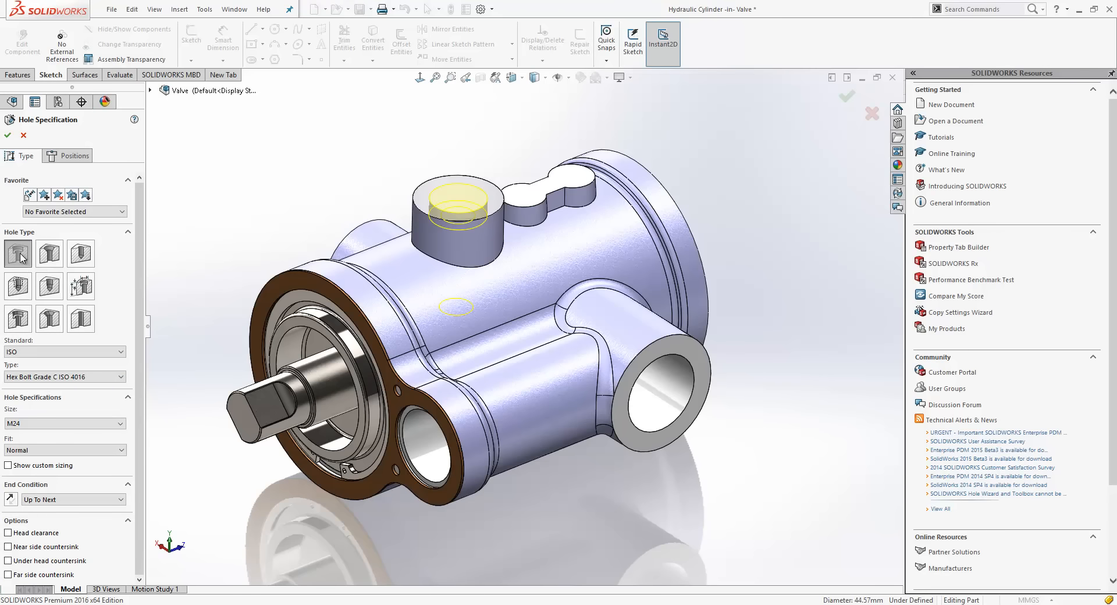
mouse_move(17, 287)
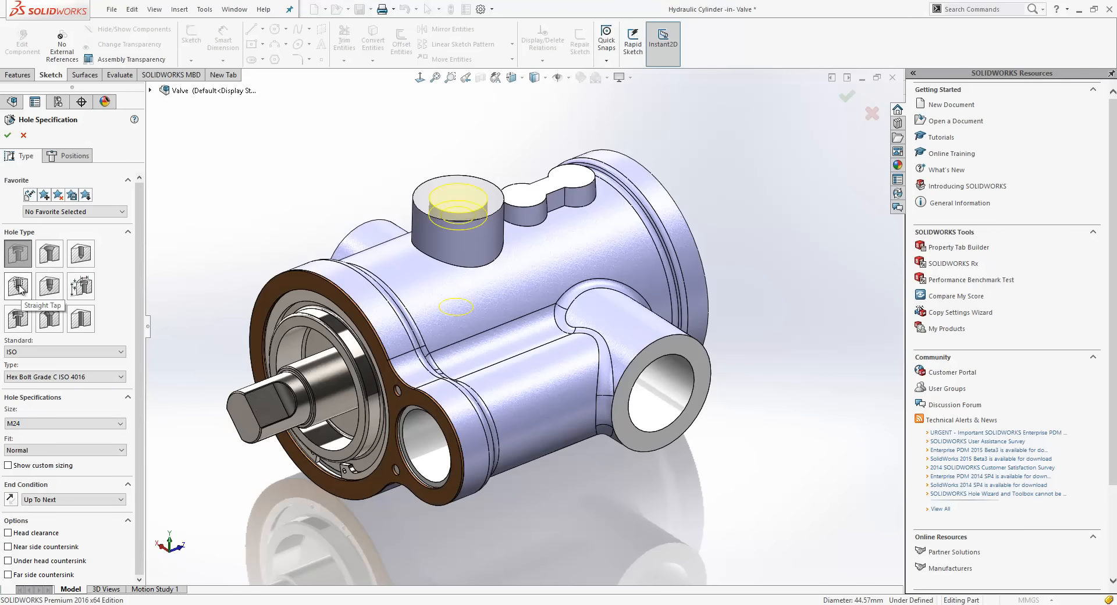
left_click(17, 285)
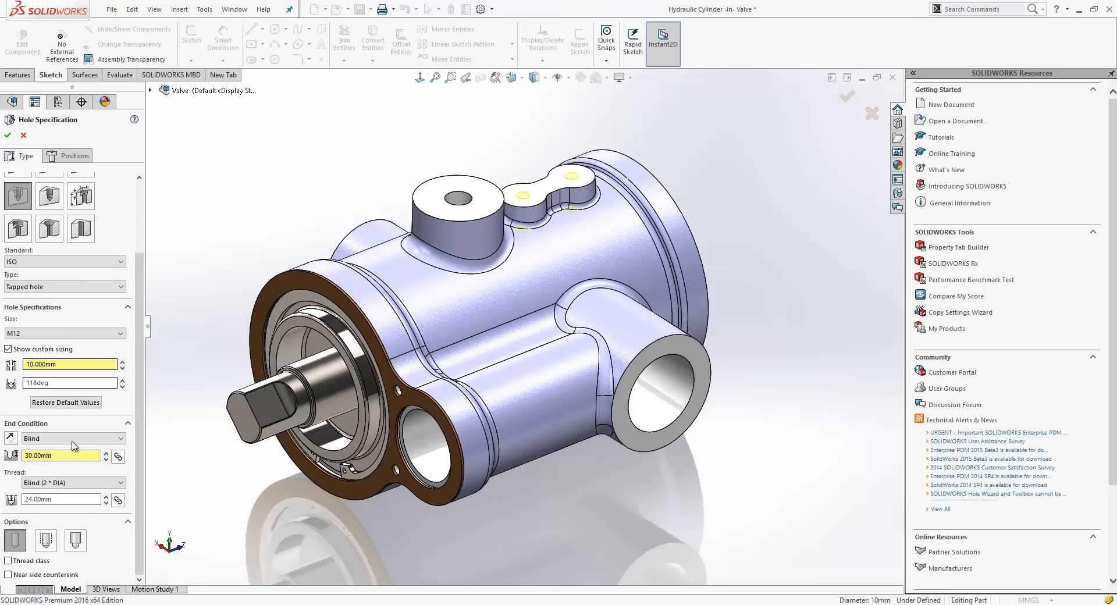
Change the M12 holes to Tapered Tap 1/16 Rc, keeping the custom sizing values.
left_click(67, 382)
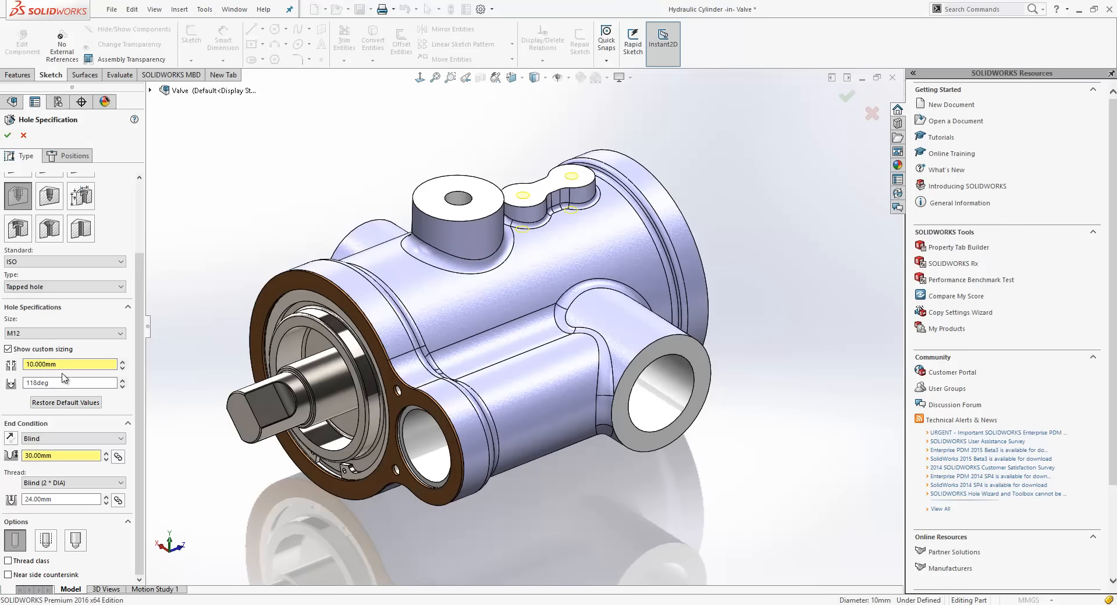
mouse_move(48, 196)
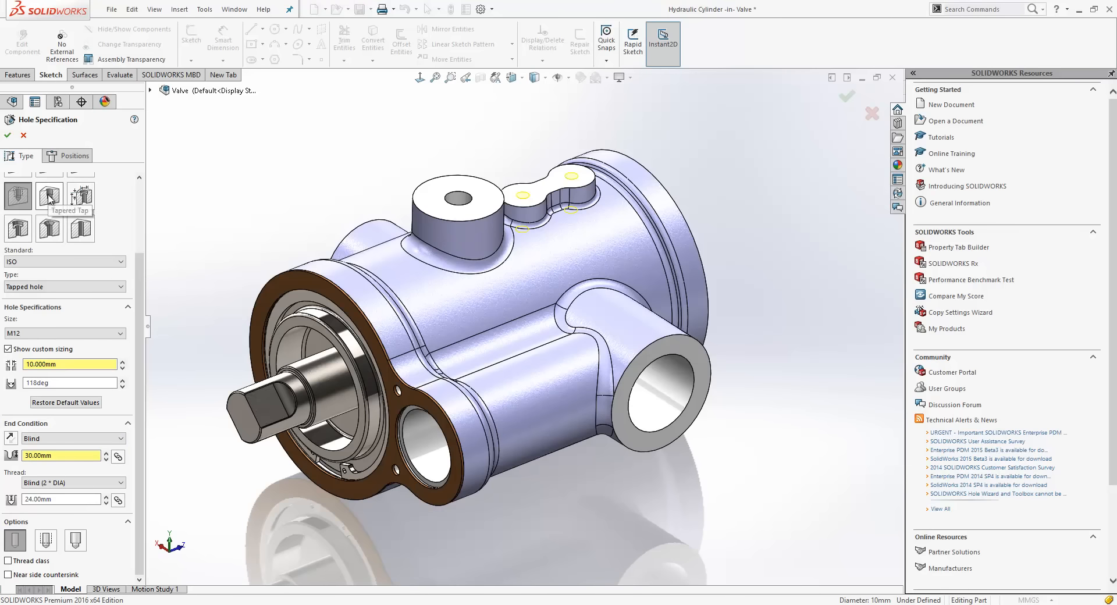
left_click(49, 198)
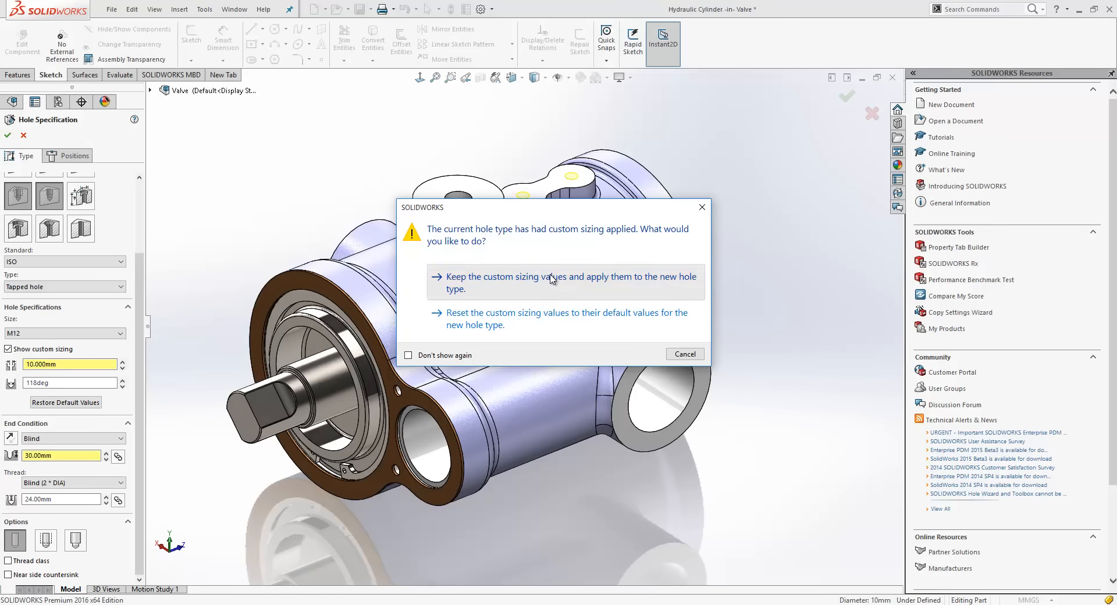
left_click(563, 283)
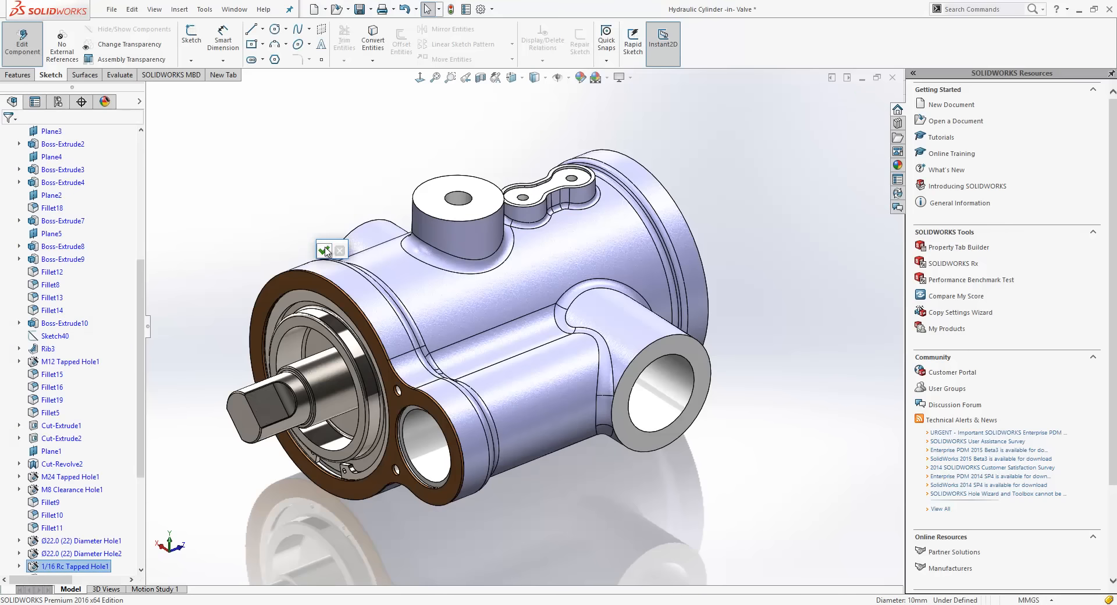
Exit Edit Component back to the Valve assembly and switch to another window.
left_click(324, 250)
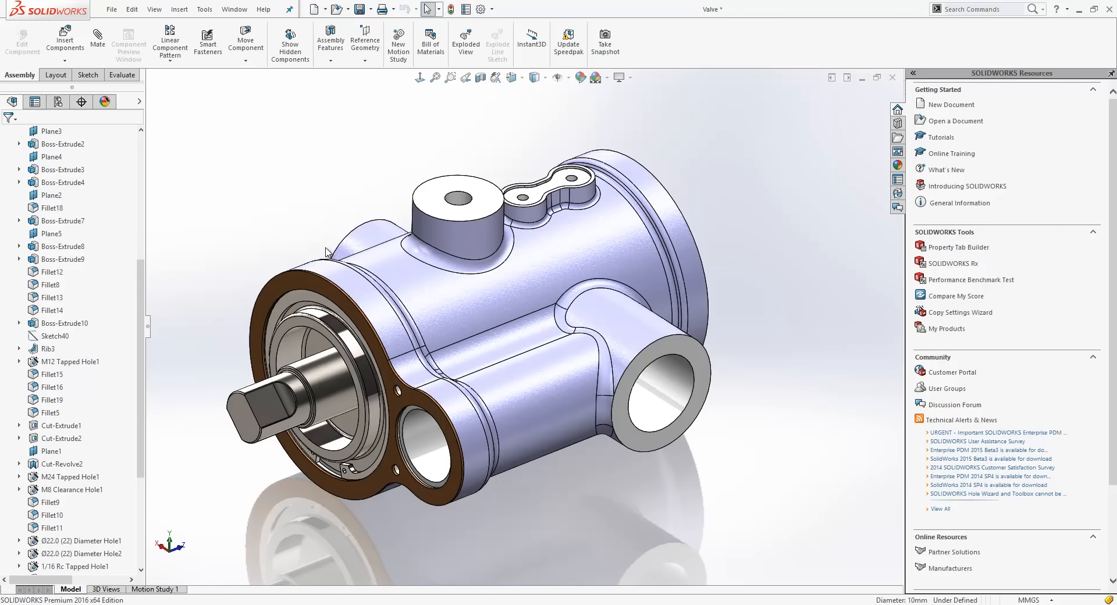
key("alt+tab")
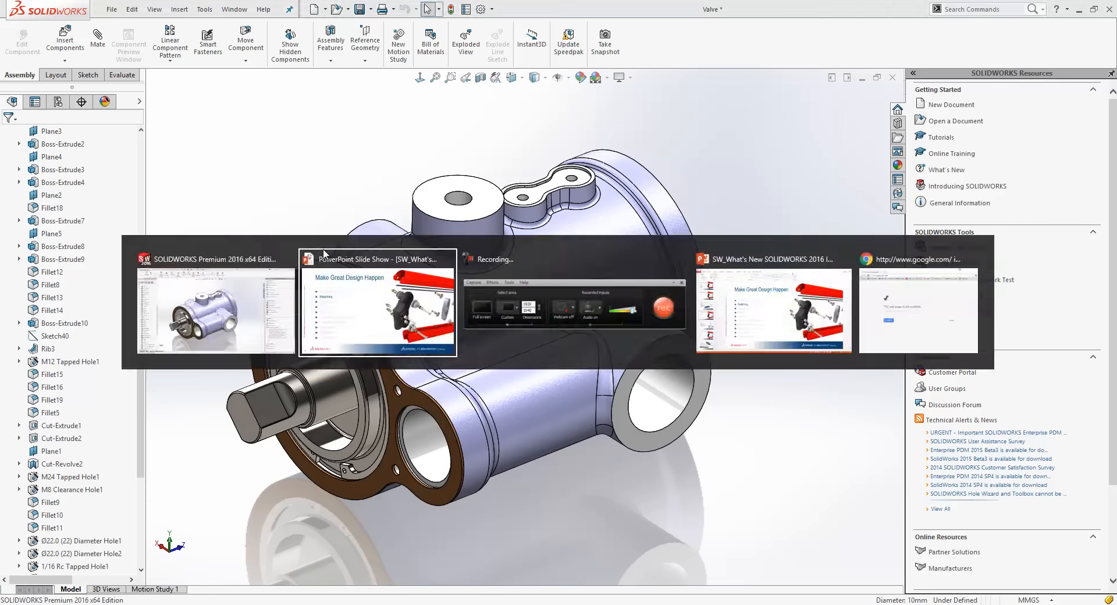